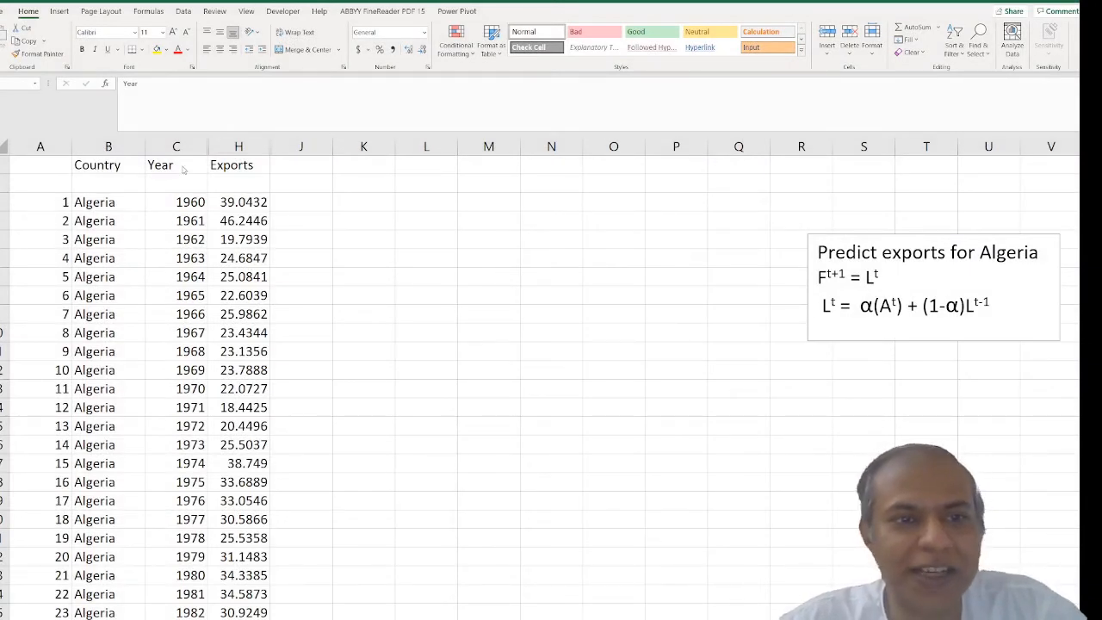
Step: Select the Year and Exports columns for Algeria and scroll through the 1960–2017 range
click(176, 165)
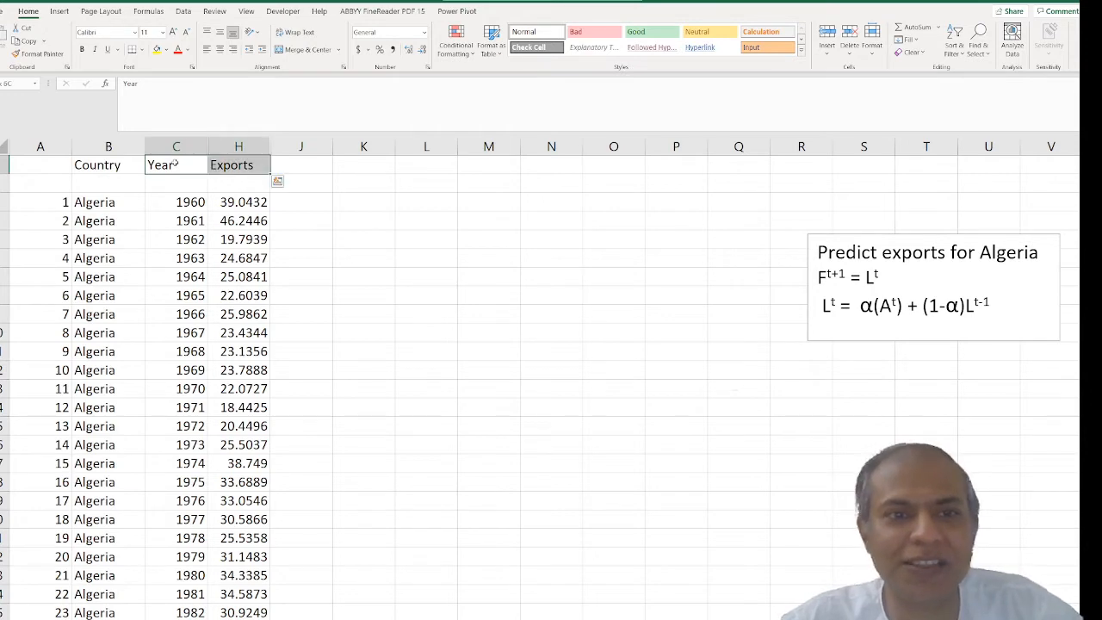
scroll(down, 3)
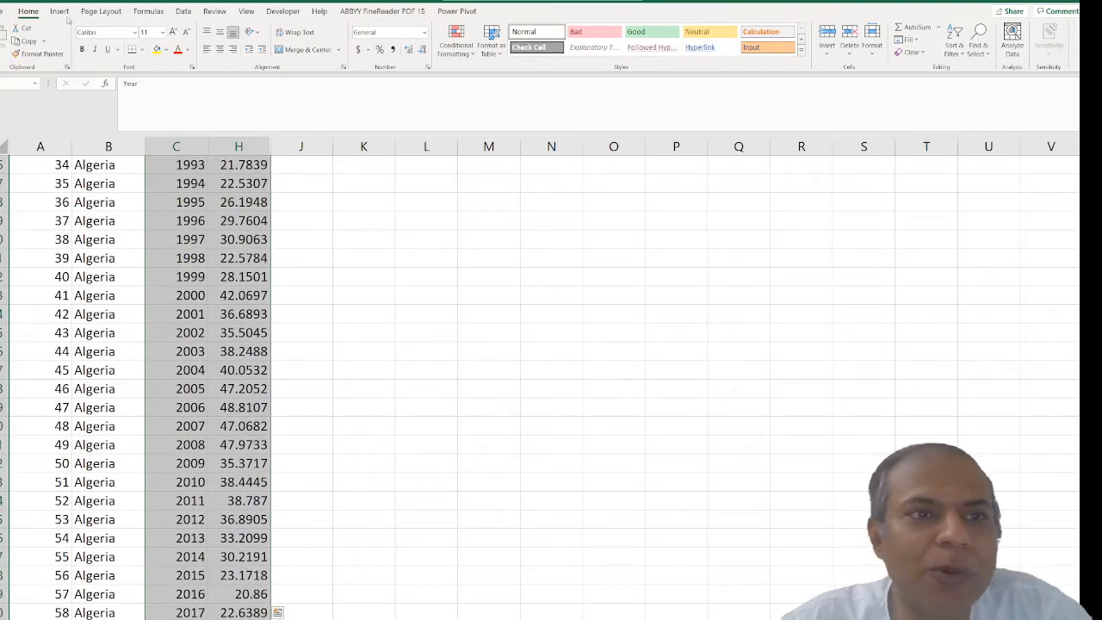
Step: Insert a Scatter with Straight Lines chart of exports against year, titled Exports
click(58, 11)
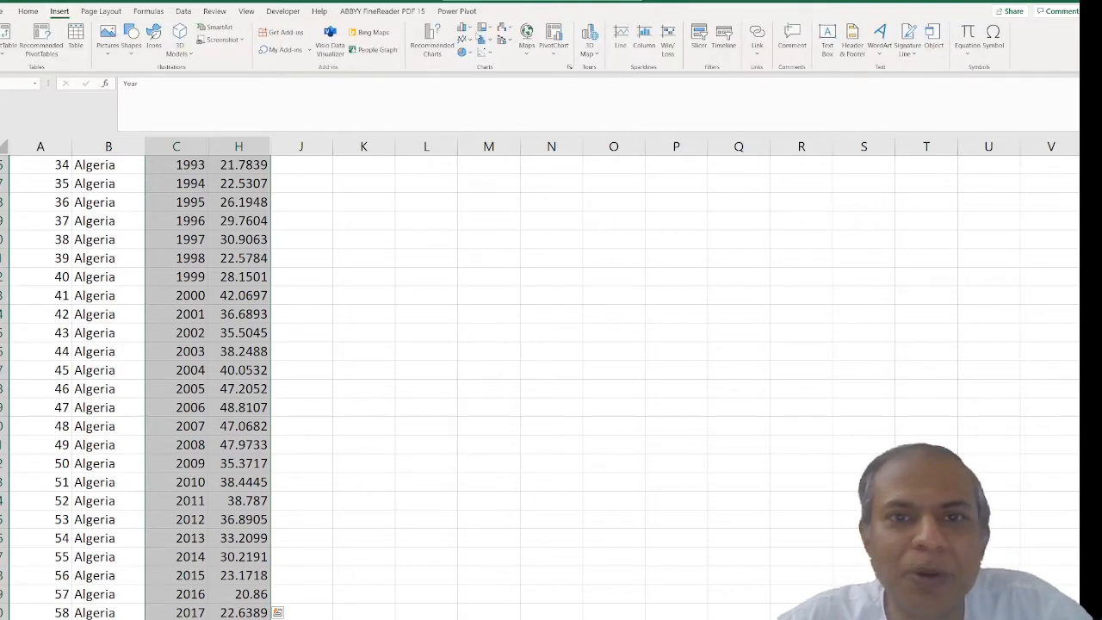
click(486, 37)
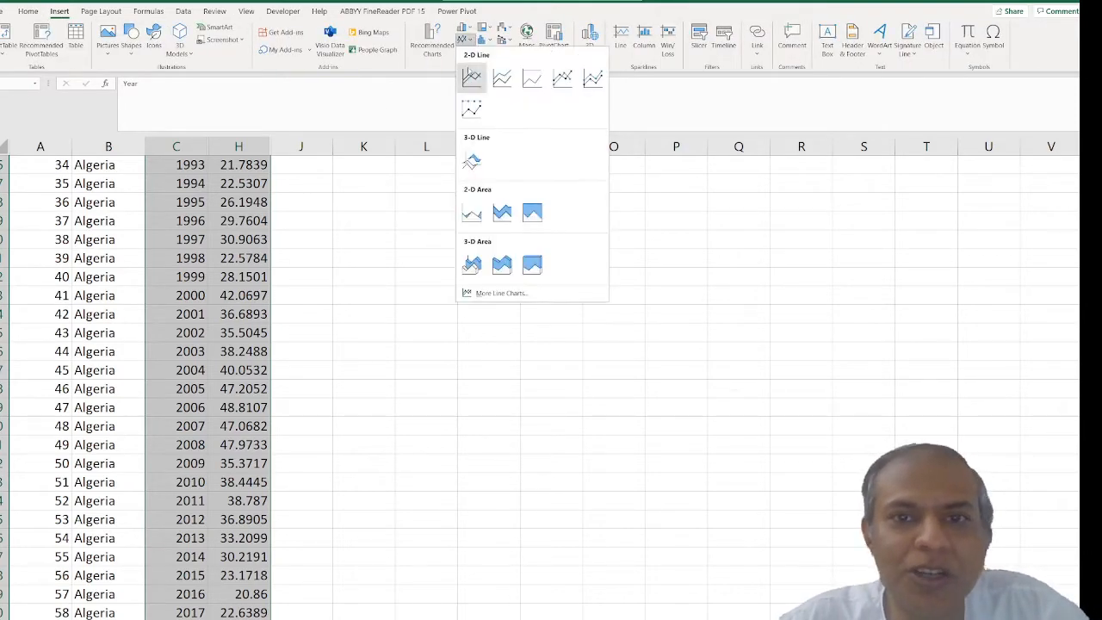
click(471, 78)
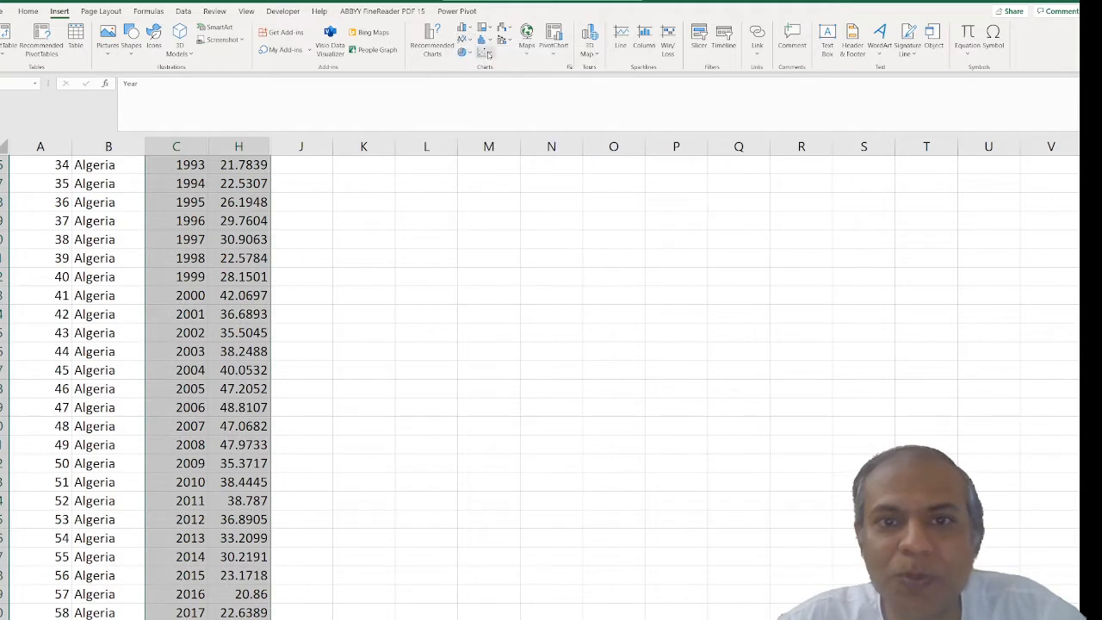
click(486, 38)
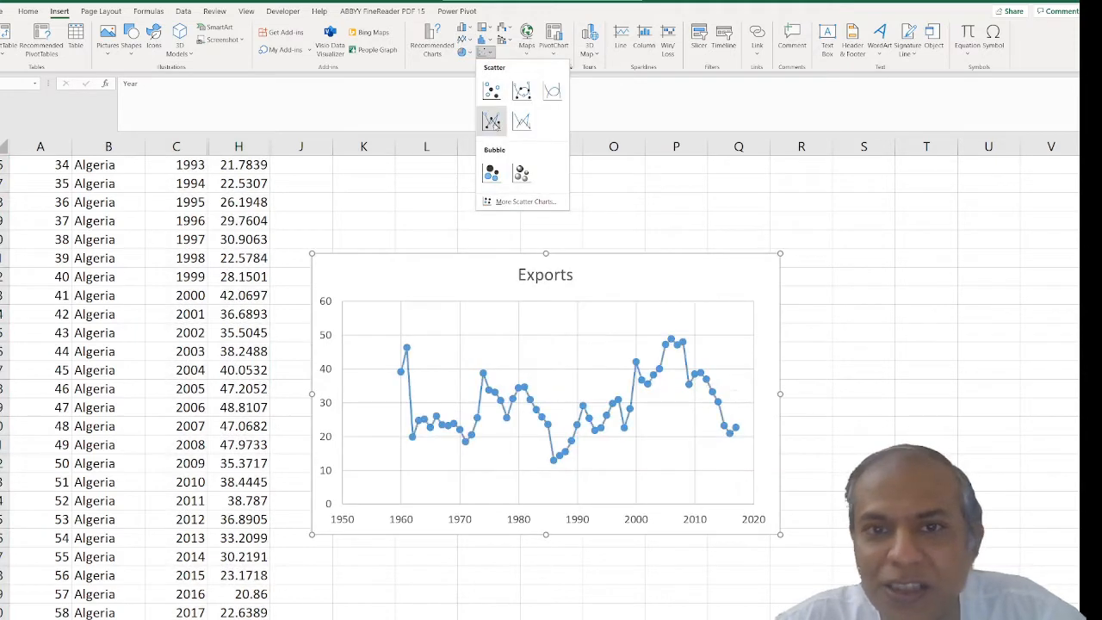
mouse_move(492, 121)
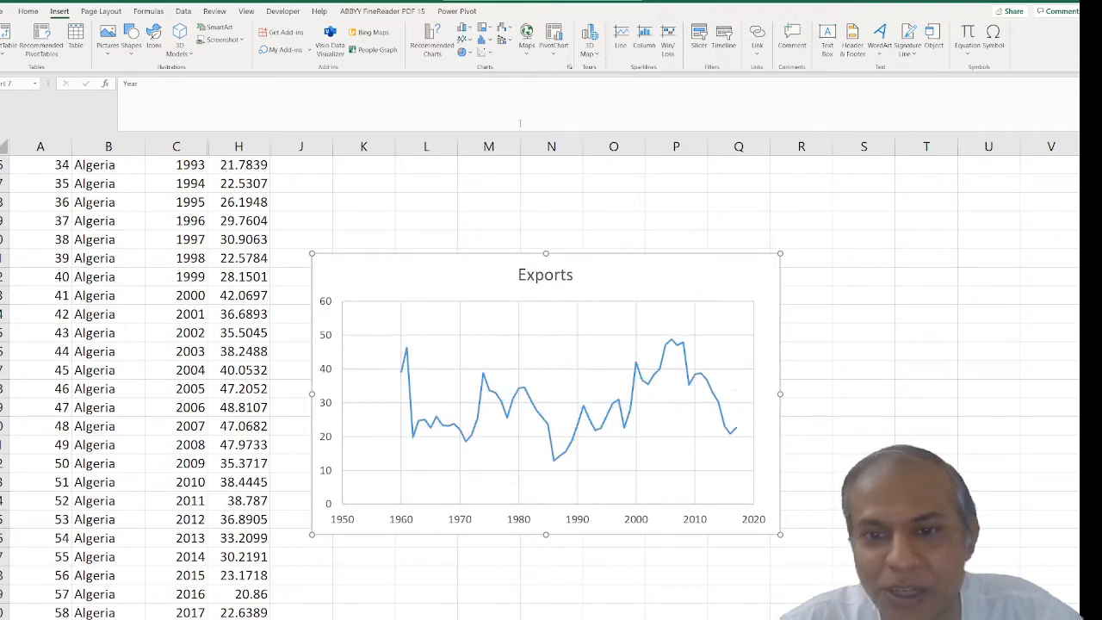
click(545, 405)
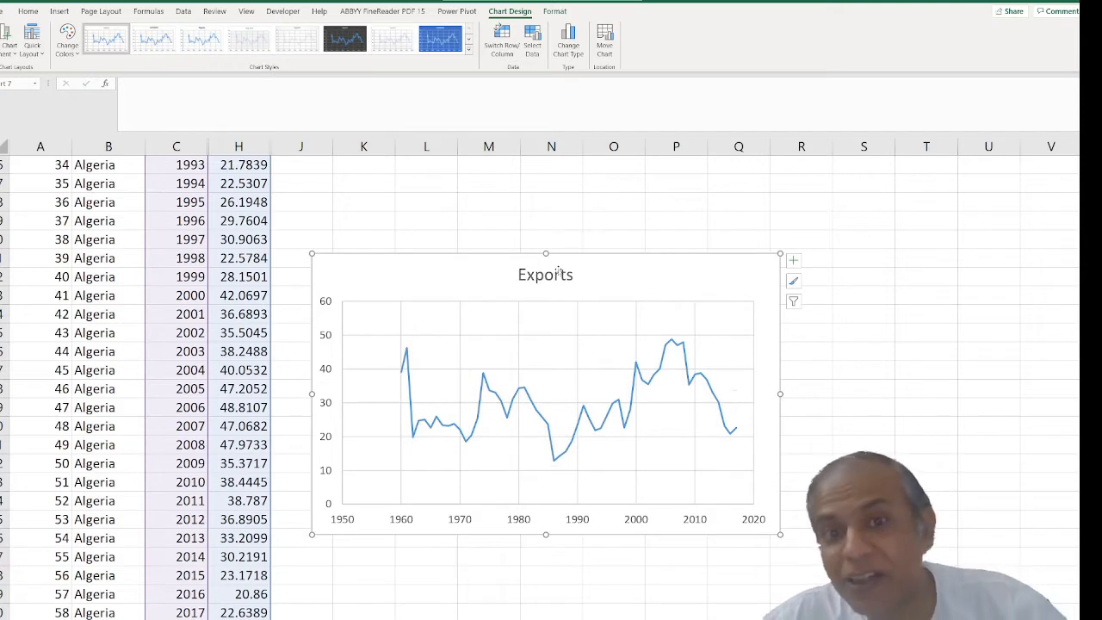
mouse_move(555, 293)
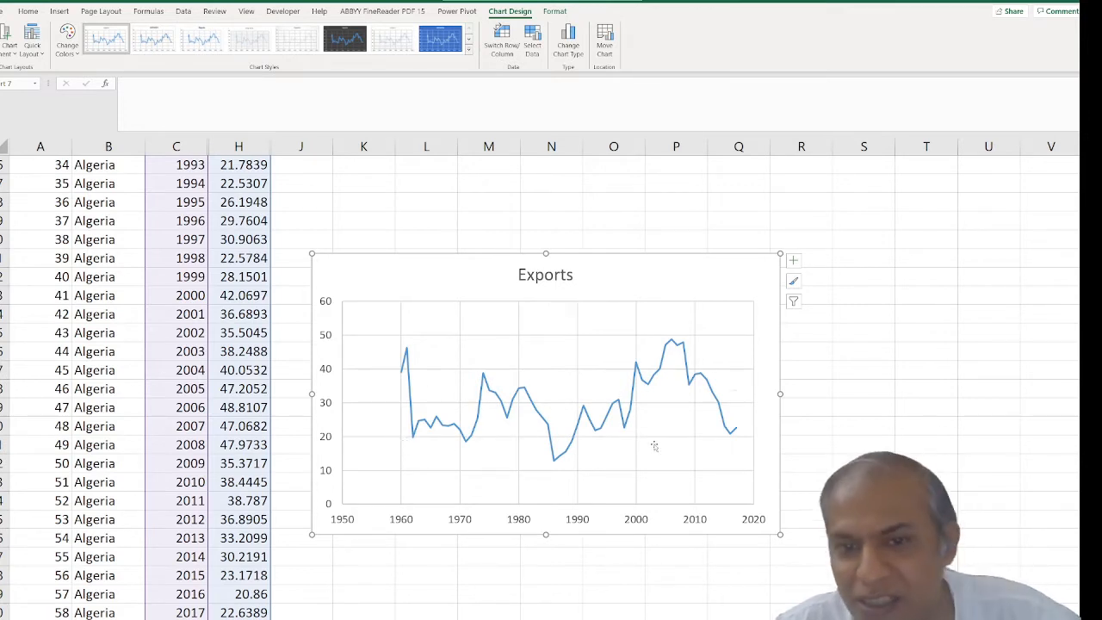
mouse_move(654, 448)
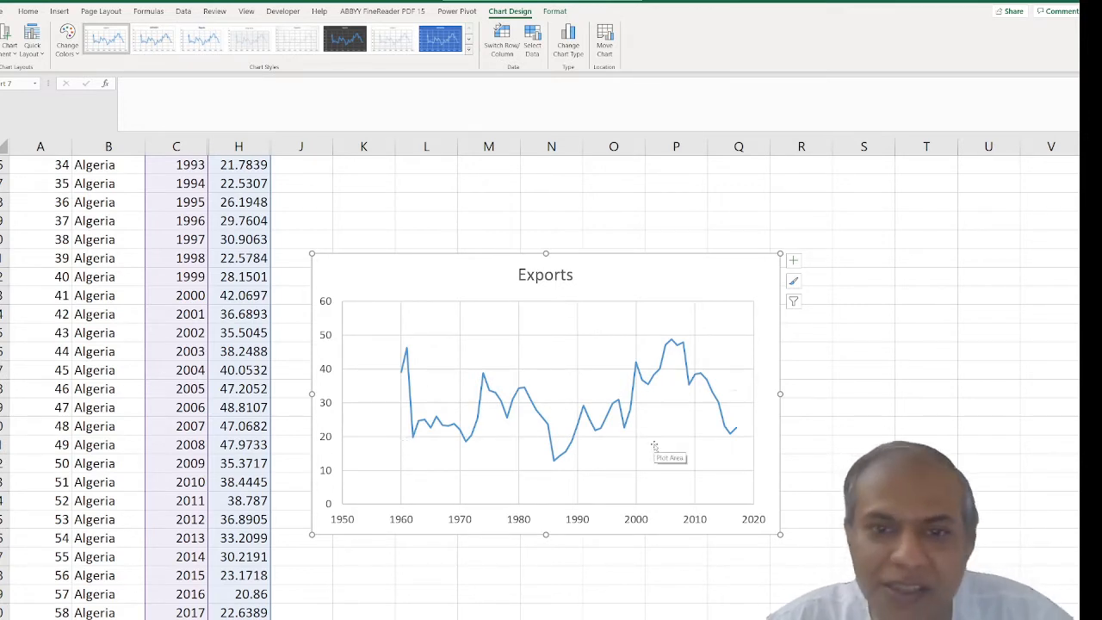
mouse_move(648, 410)
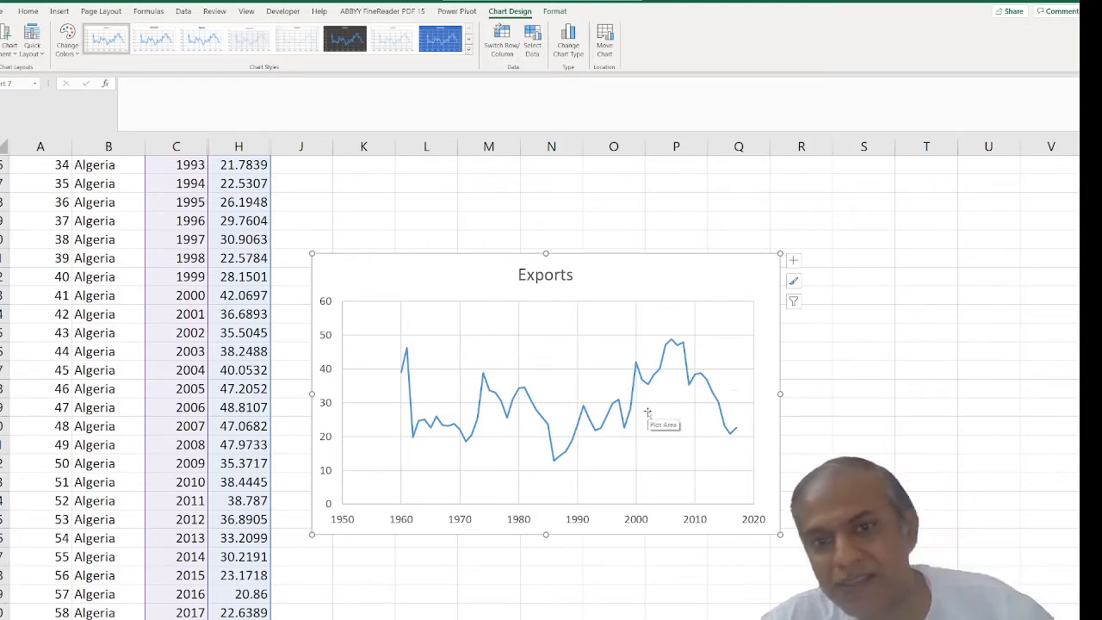
mouse_move(482, 282)
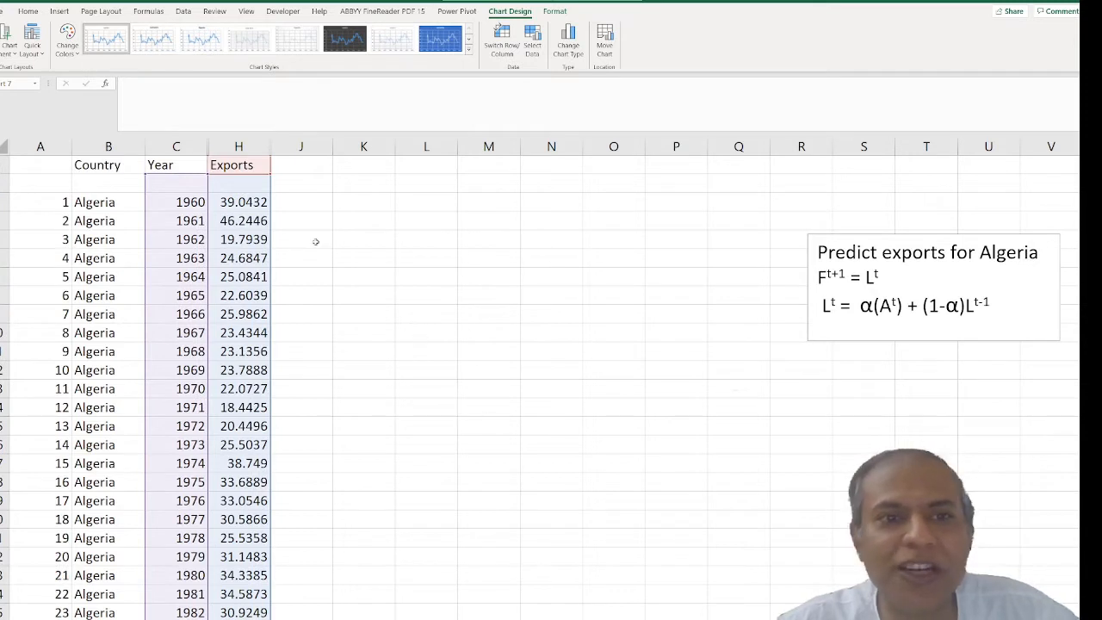
mouse_move(724, 396)
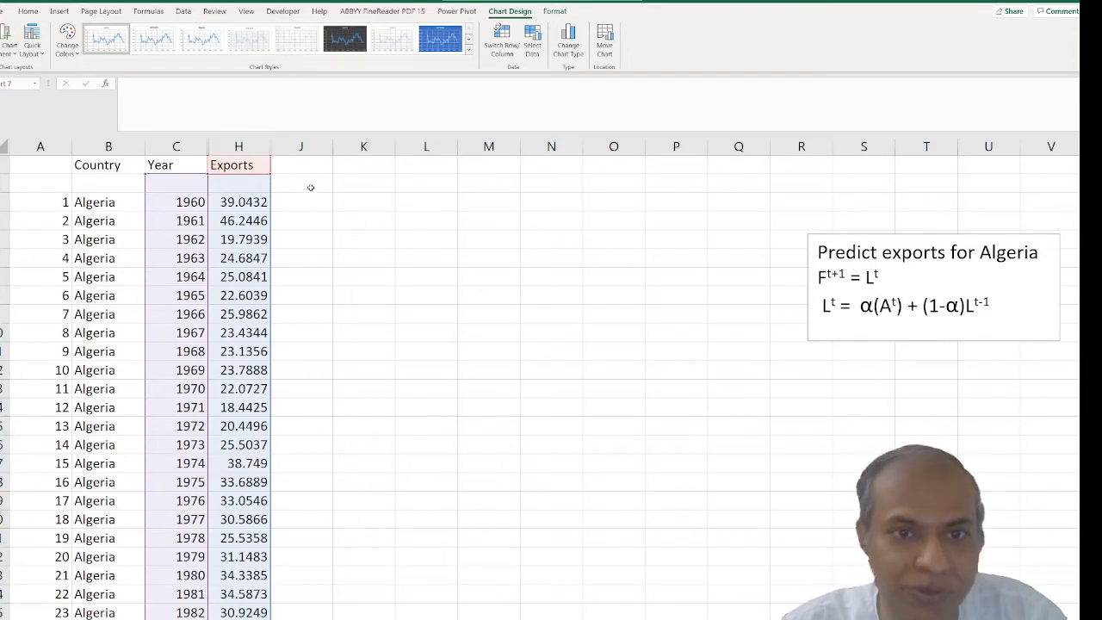
Step: Add Forecast and Level headings, set the starting level to =H3 (39.0432) and begin the 1960 forecast formula
click(300, 165)
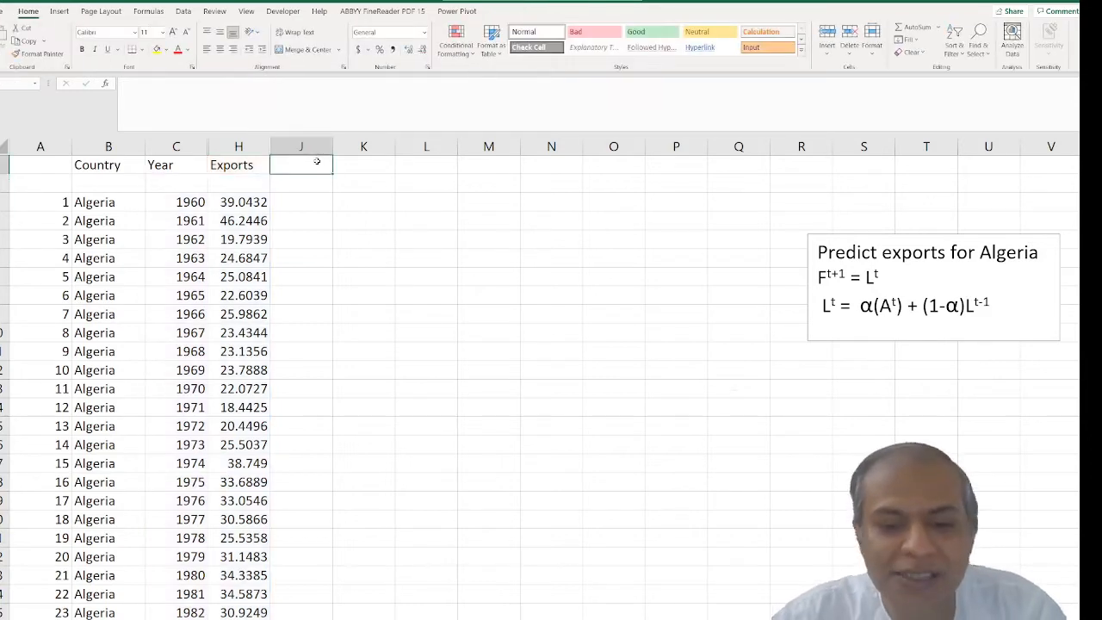
text(Forecast)
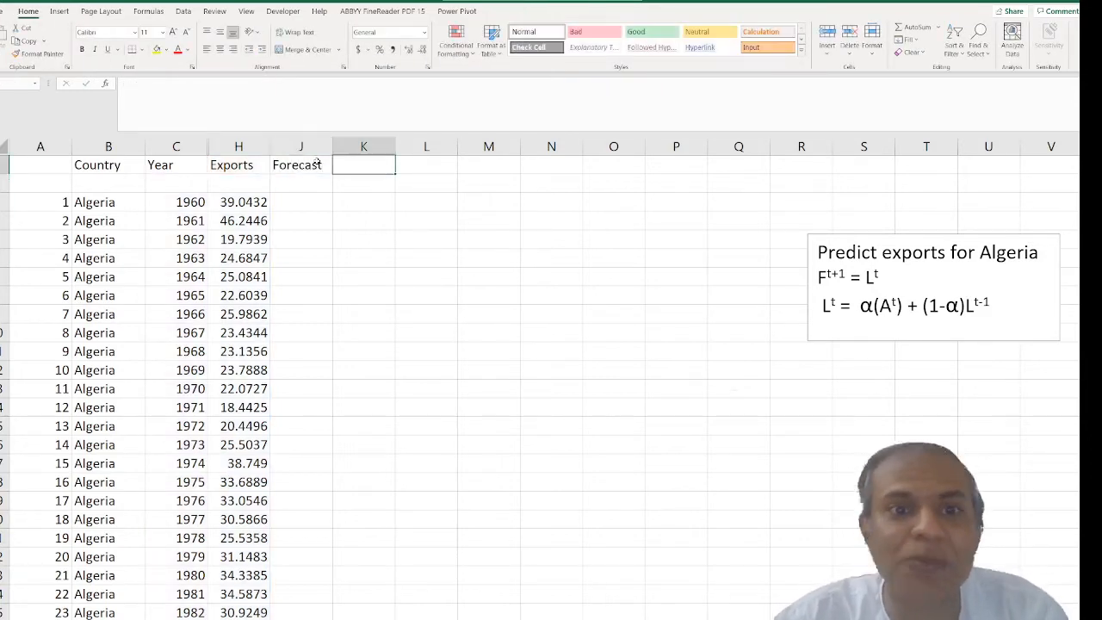
text(Level)
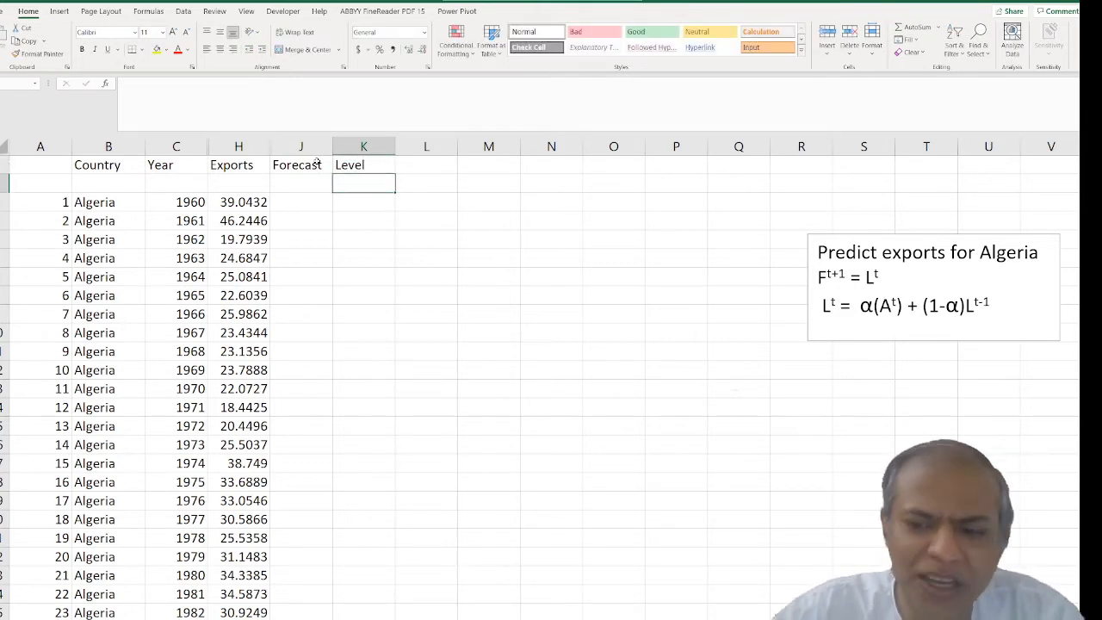
text(=H3)
click(301, 201)
text(39.0432)
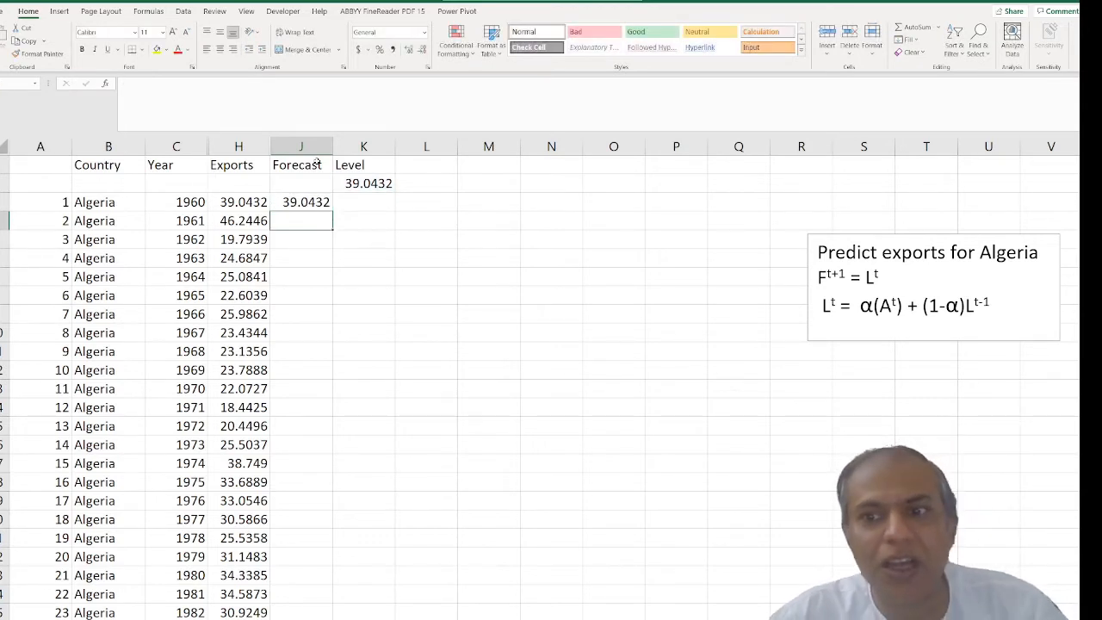
click(363, 202)
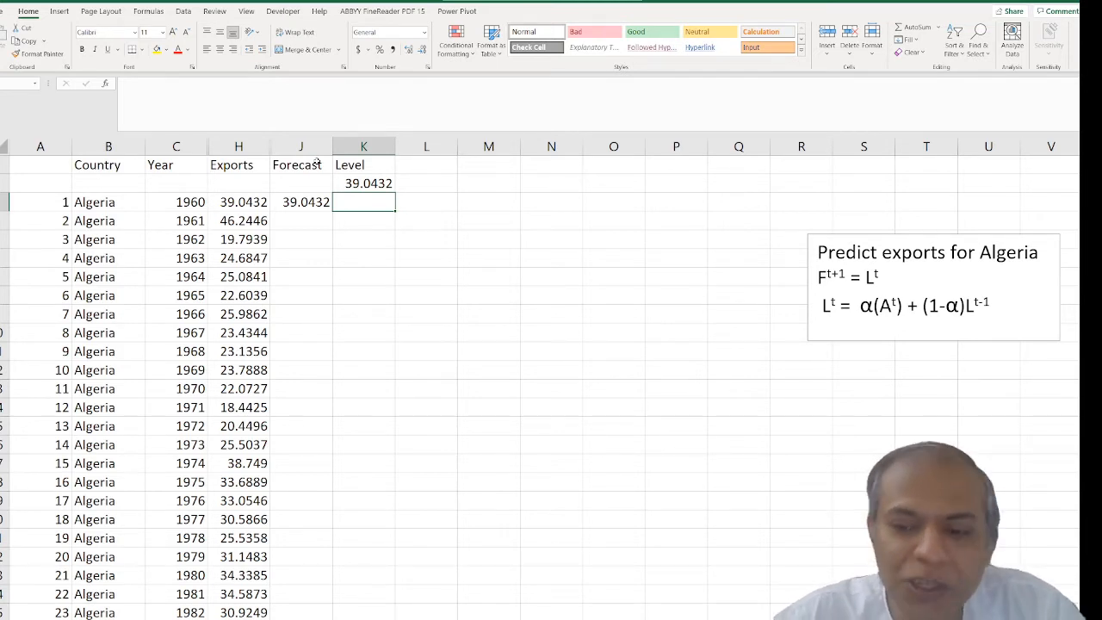
text(=)
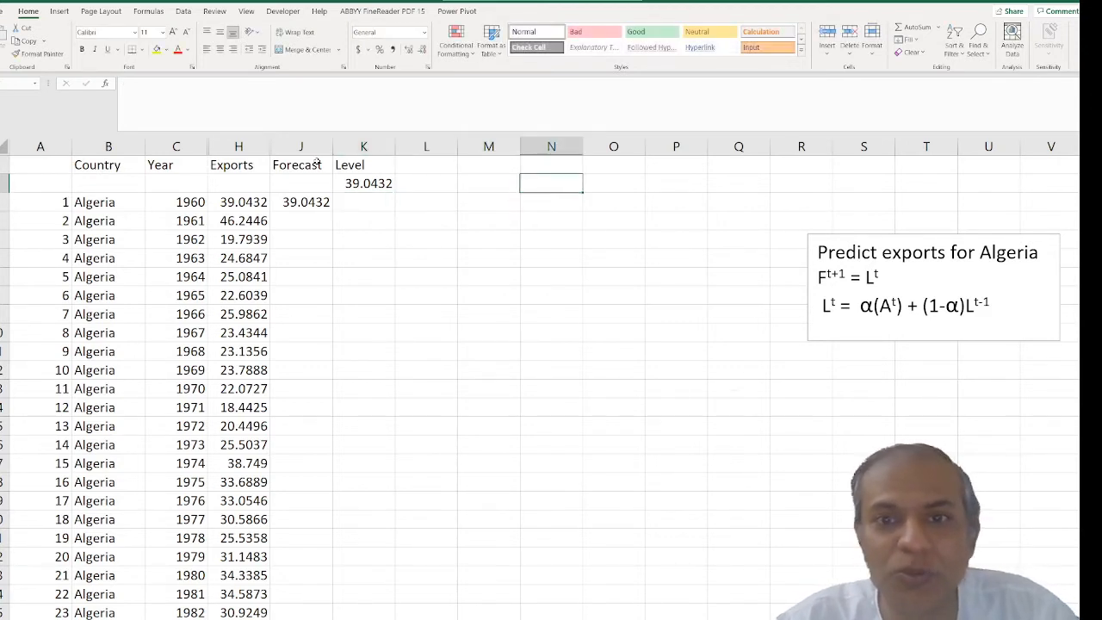
Step: Enter an alpha label with value 0.2 in N2:O2 and start the 1960 level formula
text(alpha)
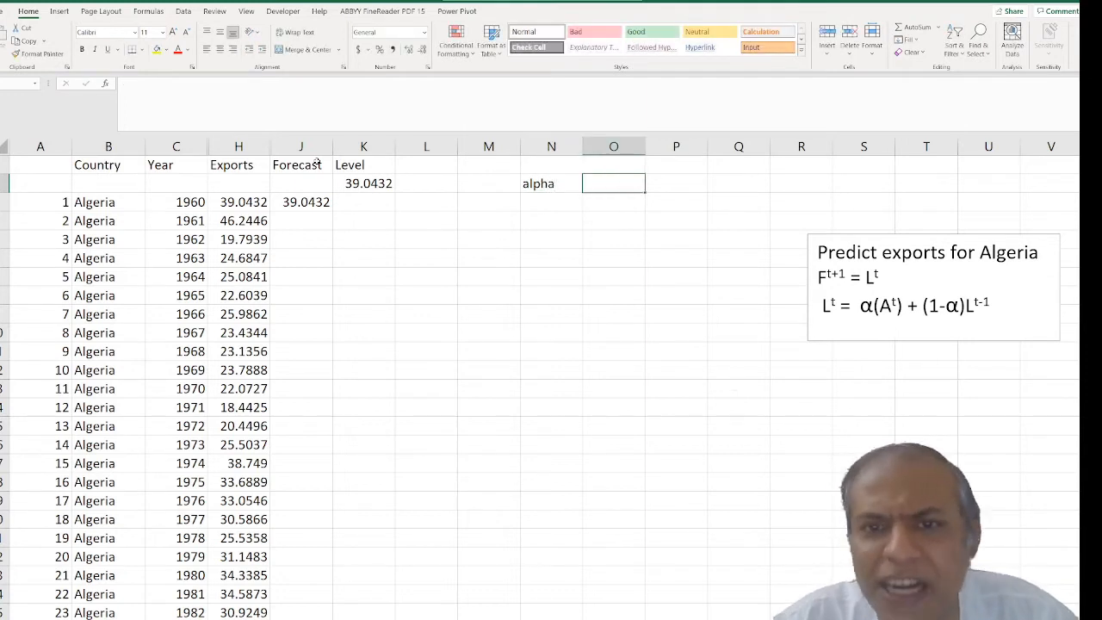
text(0.2)
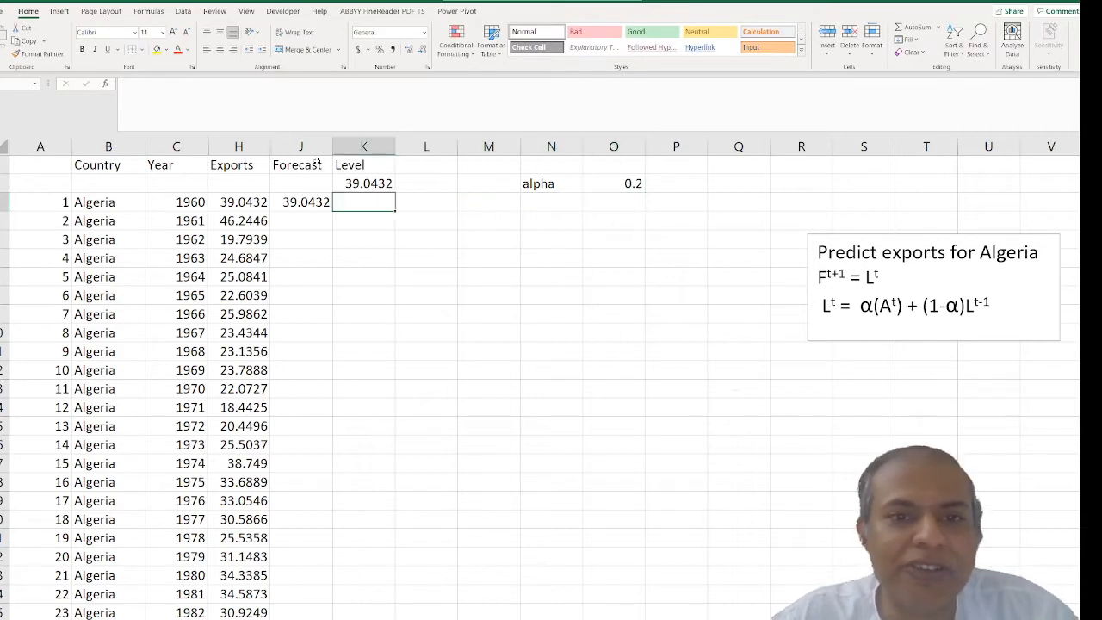
text(=)
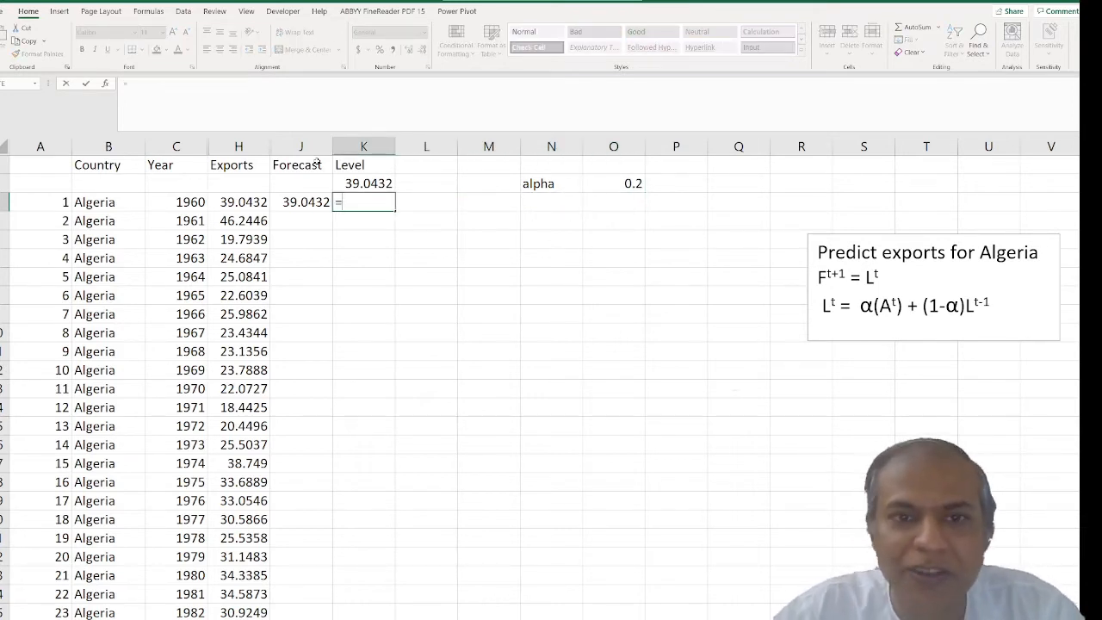
Step: Build the level formula =$O$2*H3+(1-$O$2)*K2 referencing alpha in O2
click(613, 182)
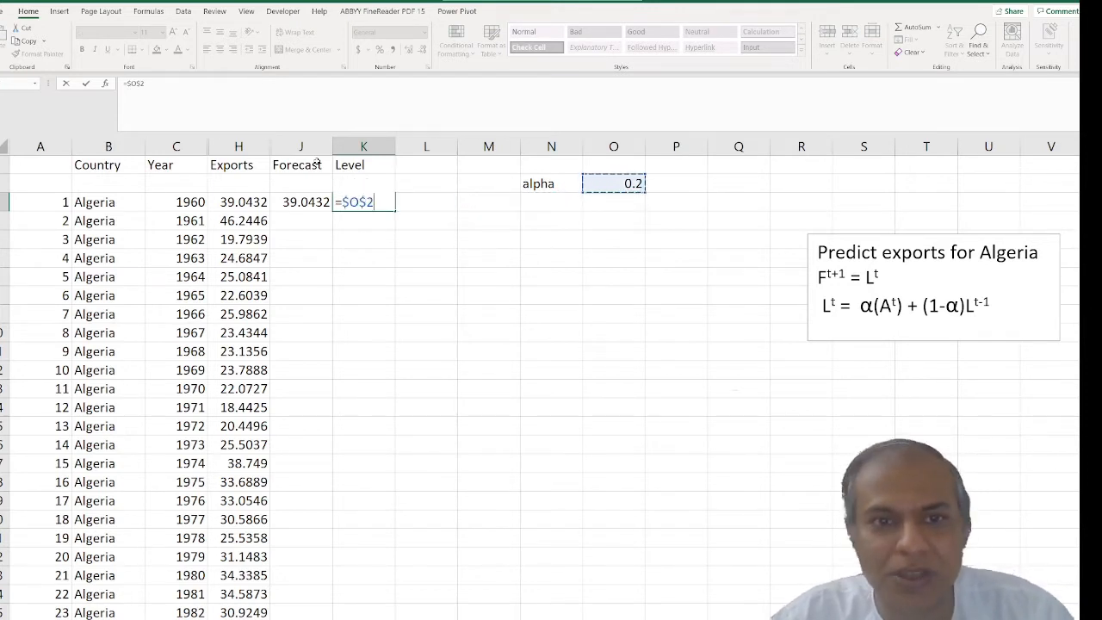
text(*)
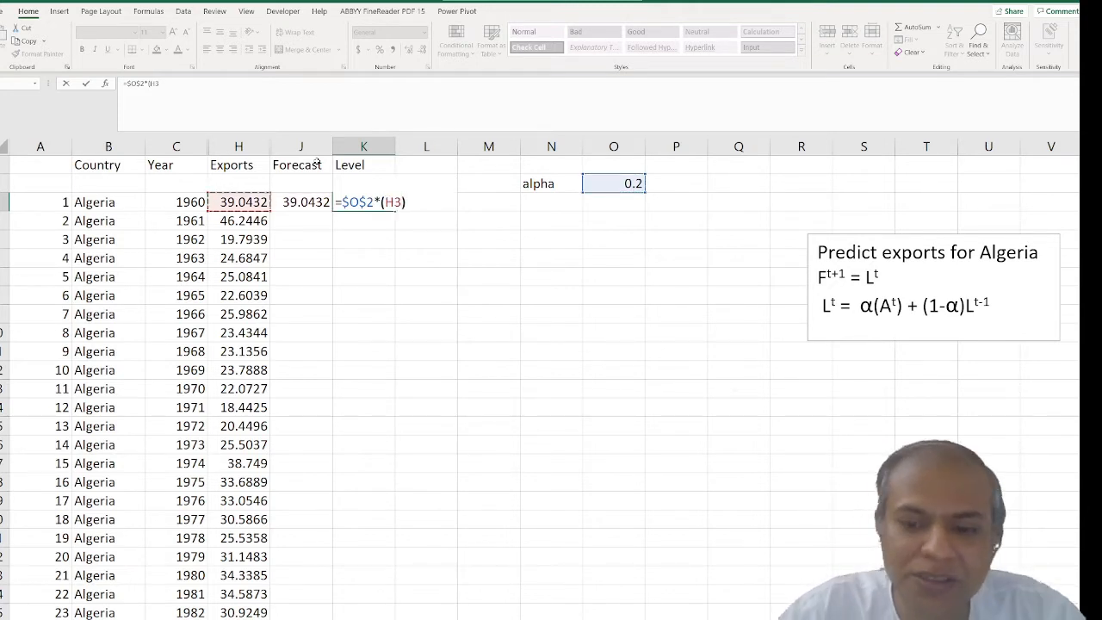
text(+()
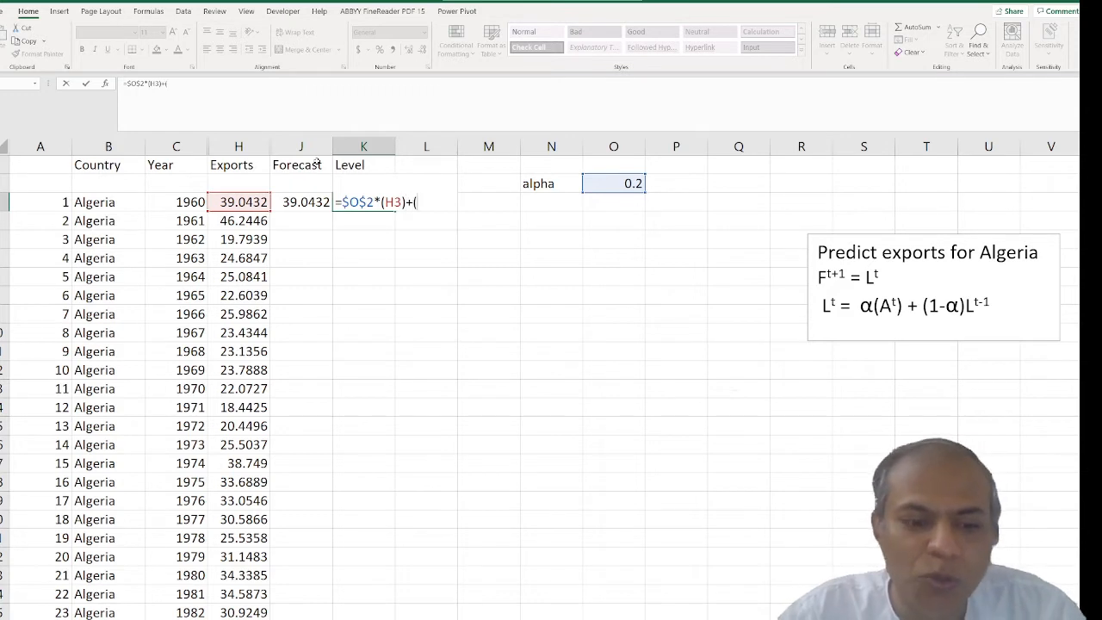
text((1-$O$2)
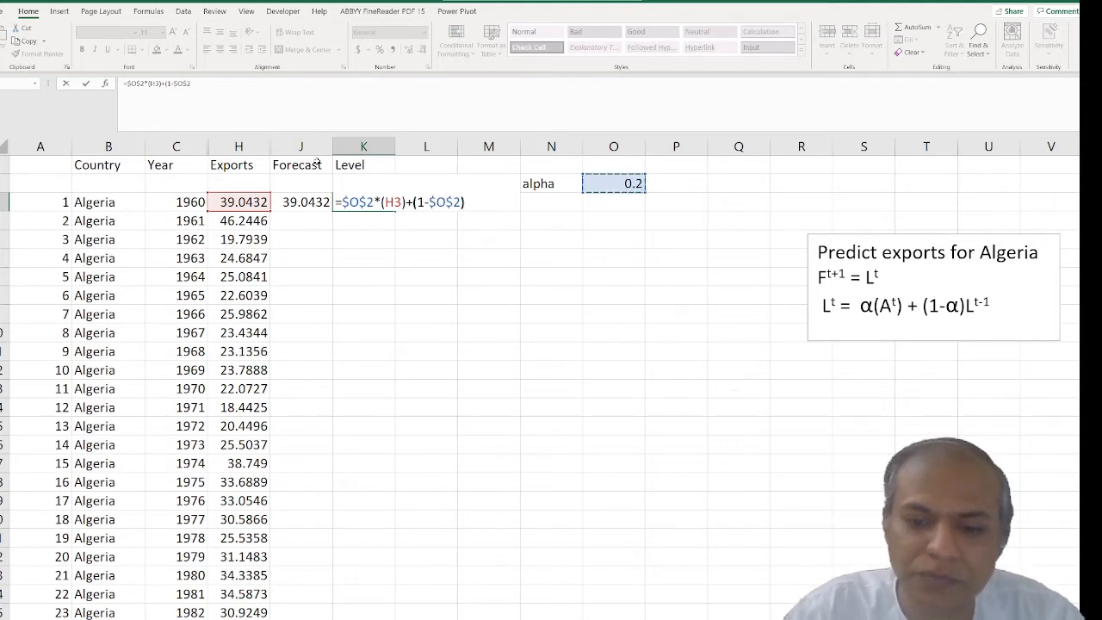
text(*)
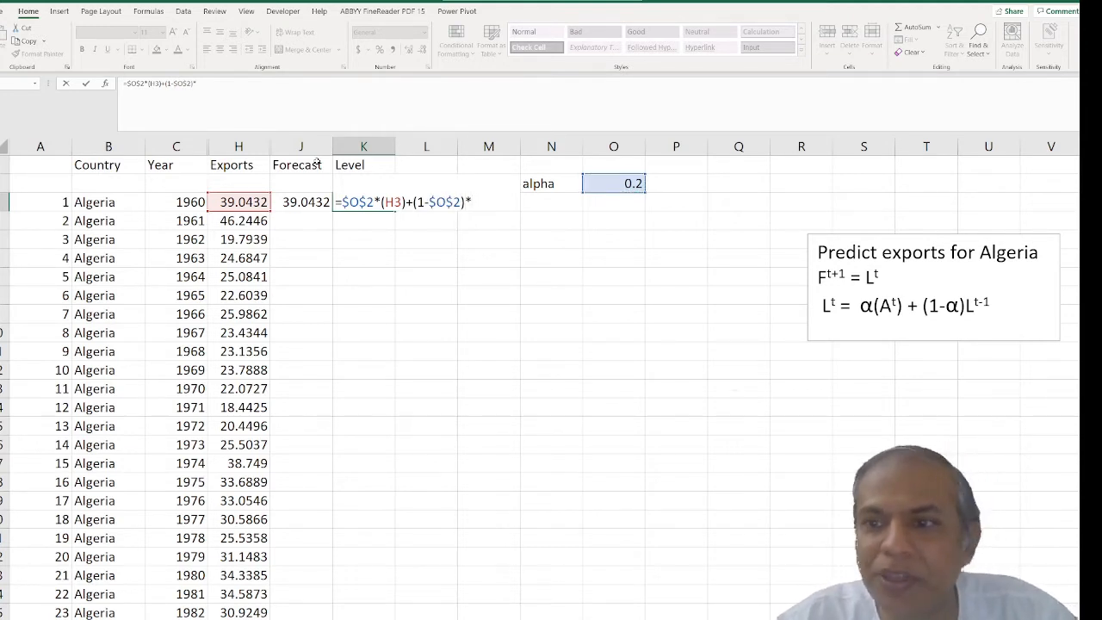
text(K2)
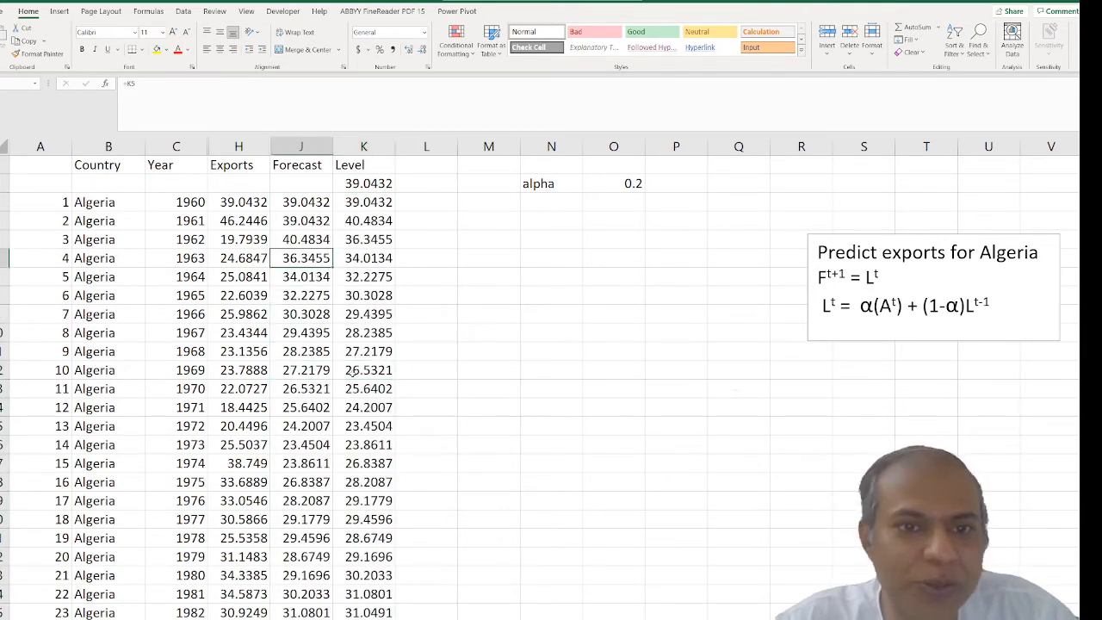
Step: Fill the Forecast (=K2) and Level formulas down to 2017 and check a filled forecast cell
click(301, 556)
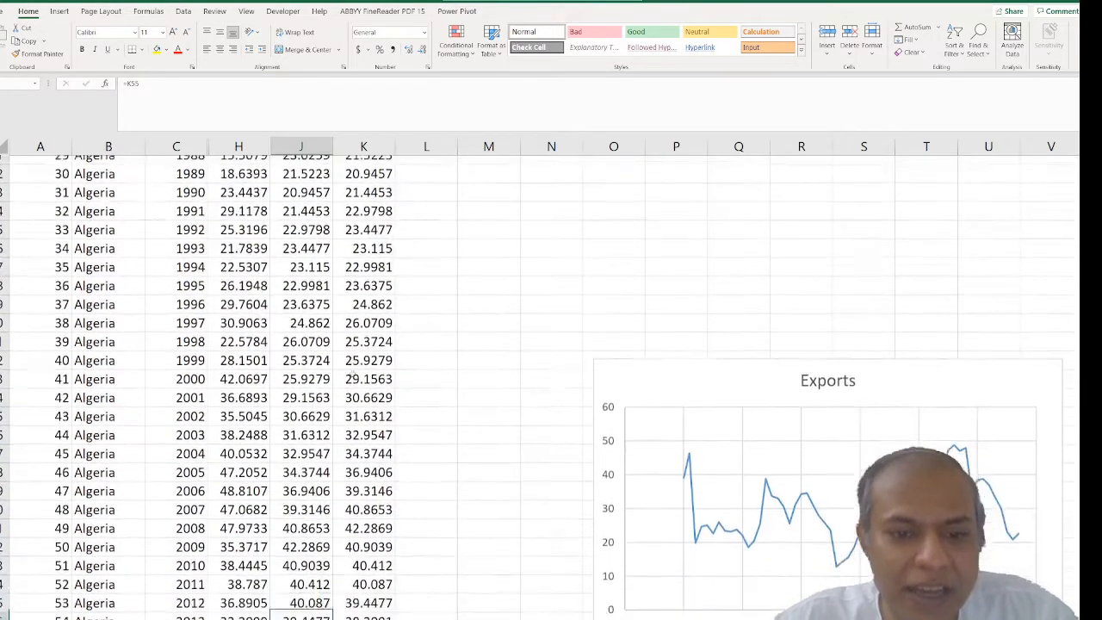
scroll(down, 3)
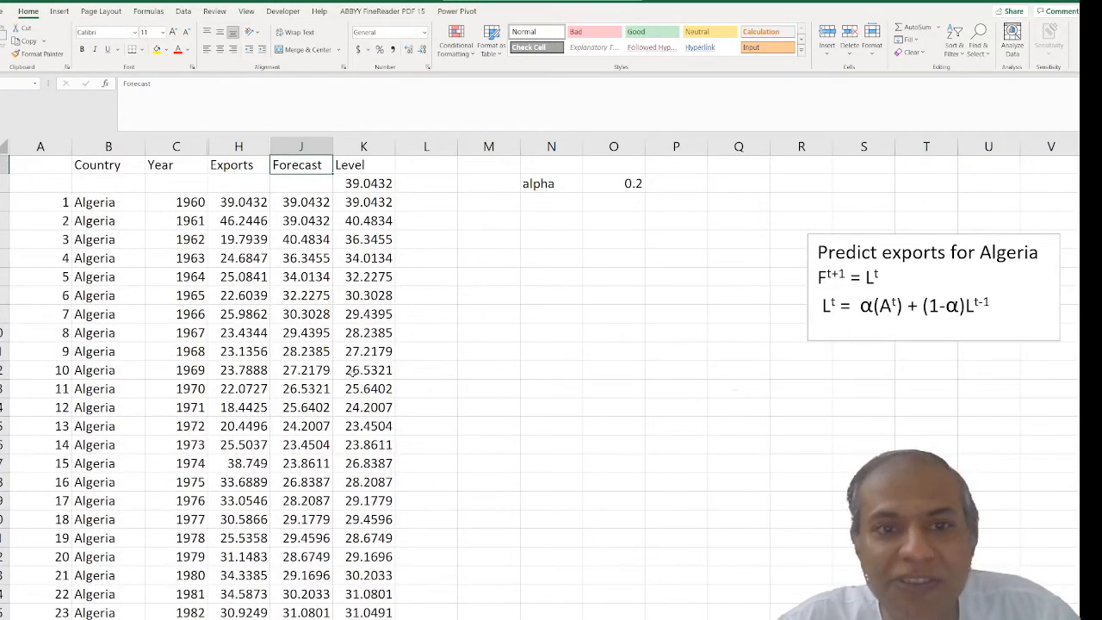
click(427, 164)
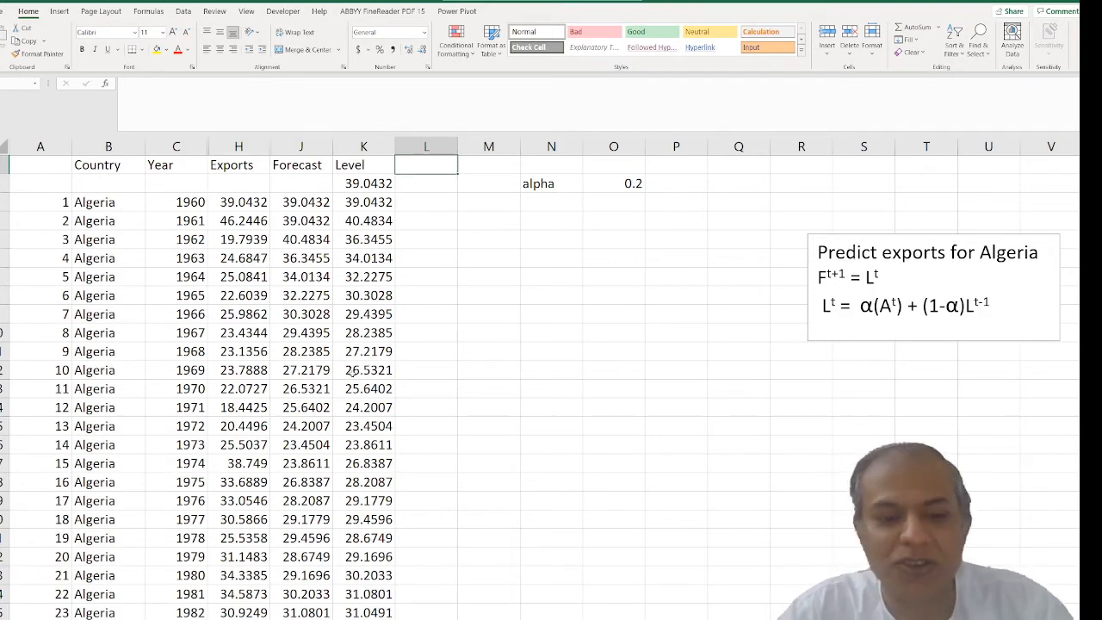
Step: Add a Sq error column with =(J3-H3)^2 filled down, giving 51.8599 for 1961
text(Sq error)
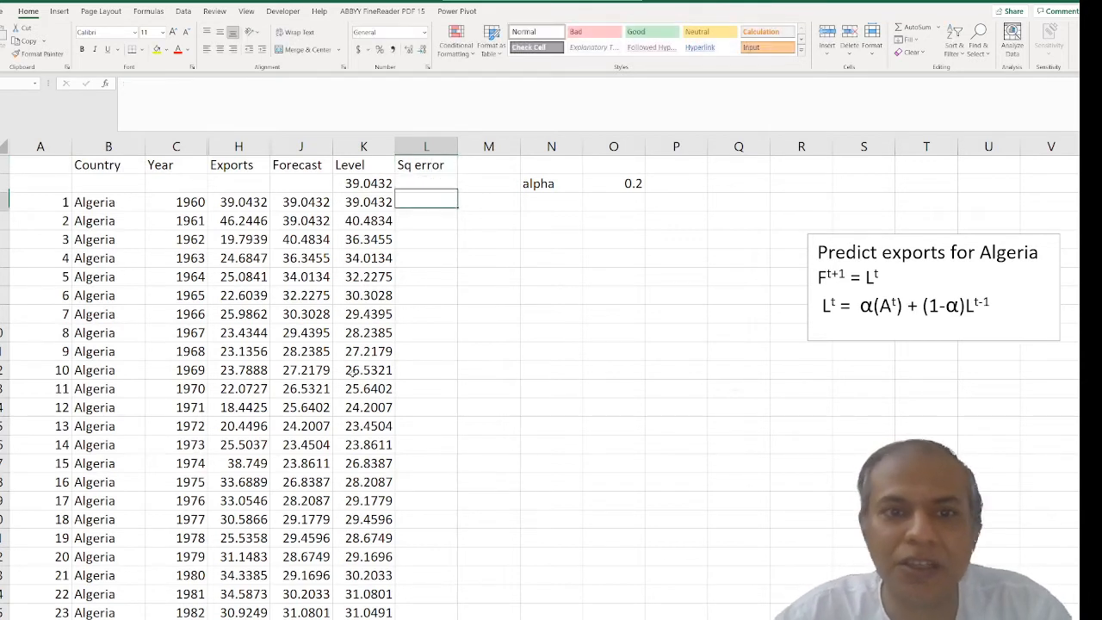
text(=)
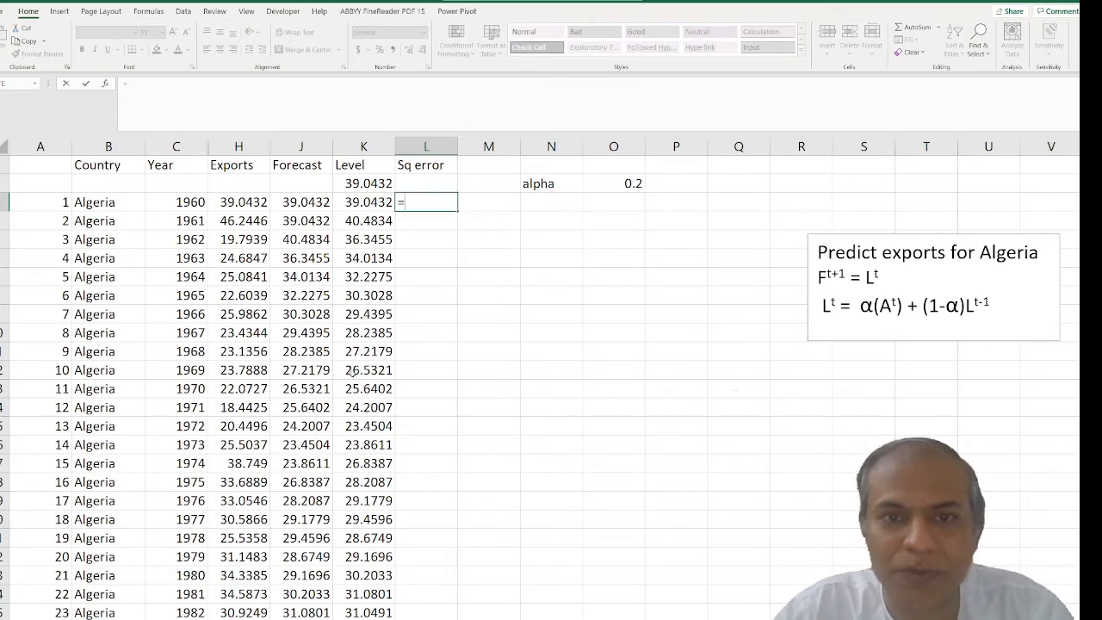
text((K3)
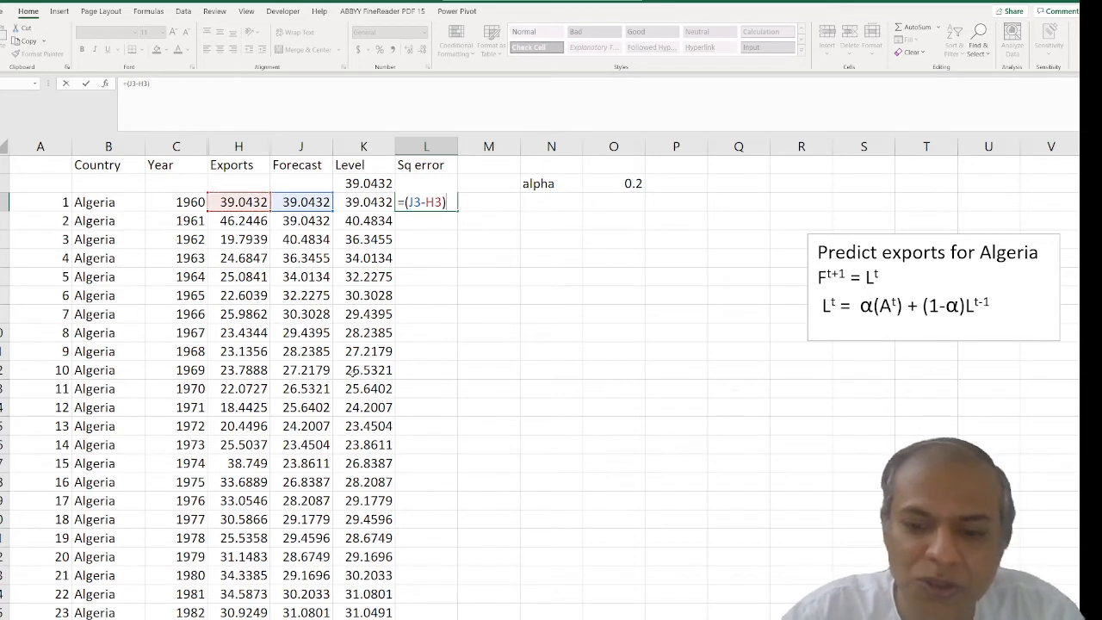
text(^2)
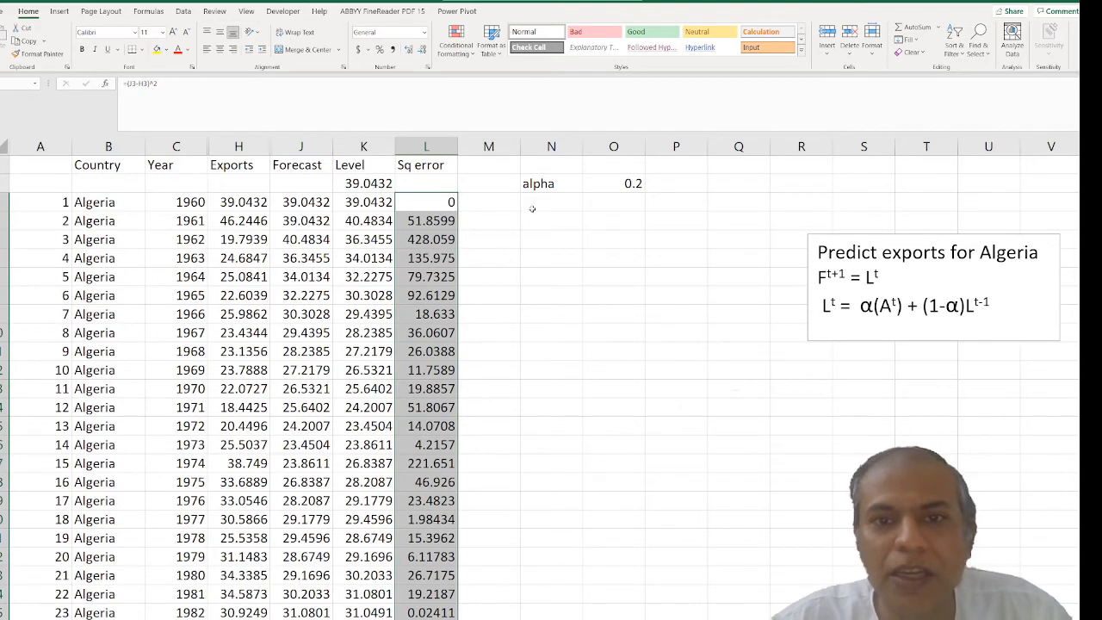
click(551, 202)
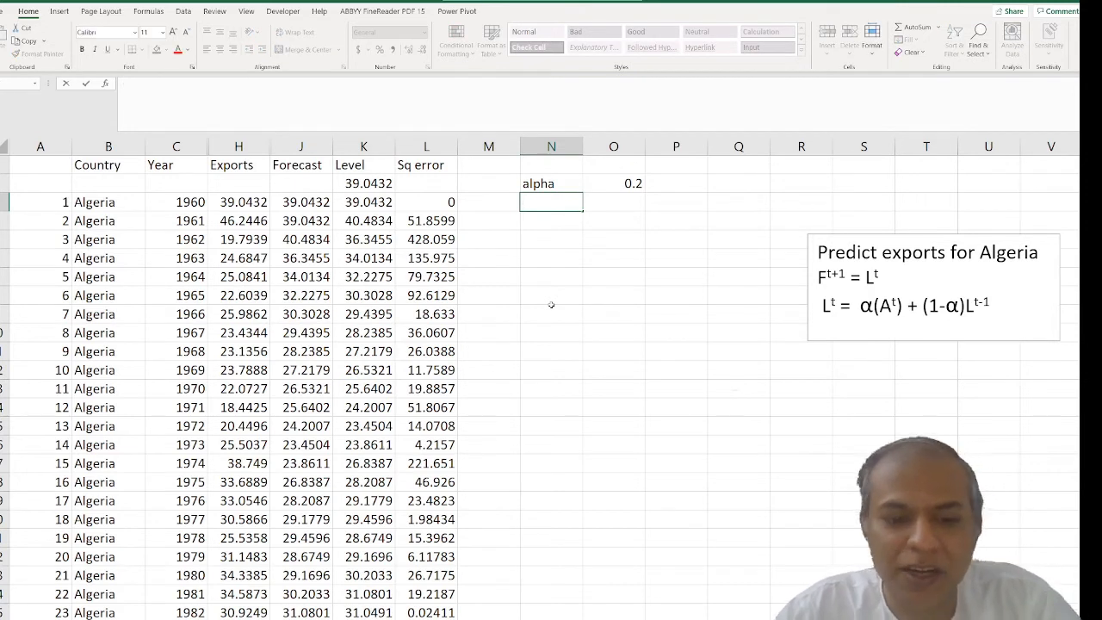
Step: Add an RMSE label and cell =SQRT(AVERAGE(L3:L60)) evaluating to 7.77592, accepting the typo correction
text(RMSE)
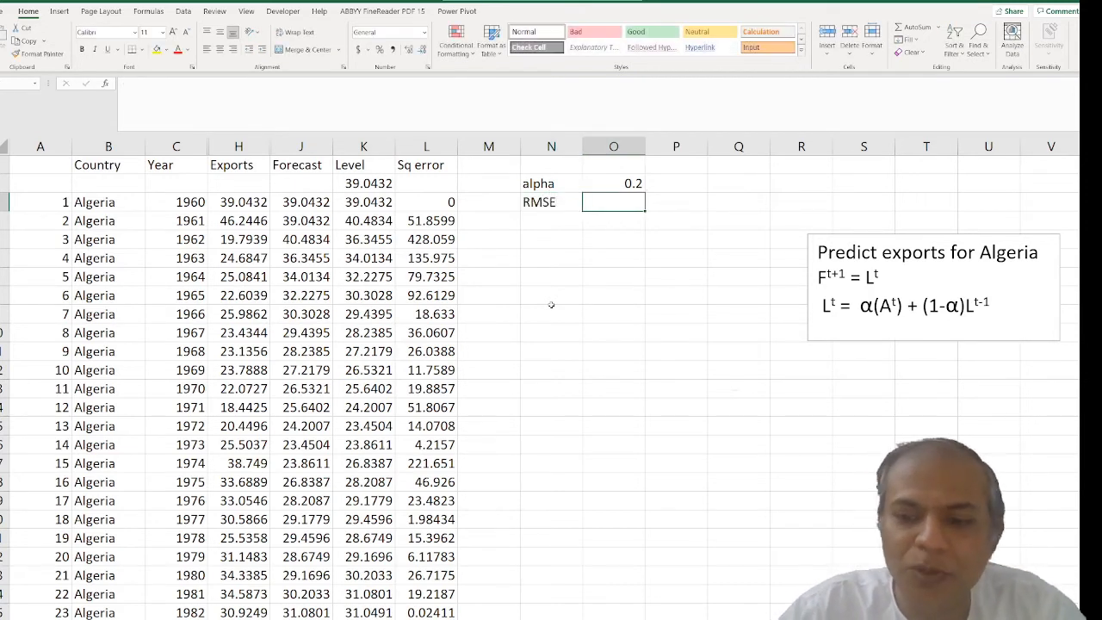
text(=sqrt(average(L4:L60)
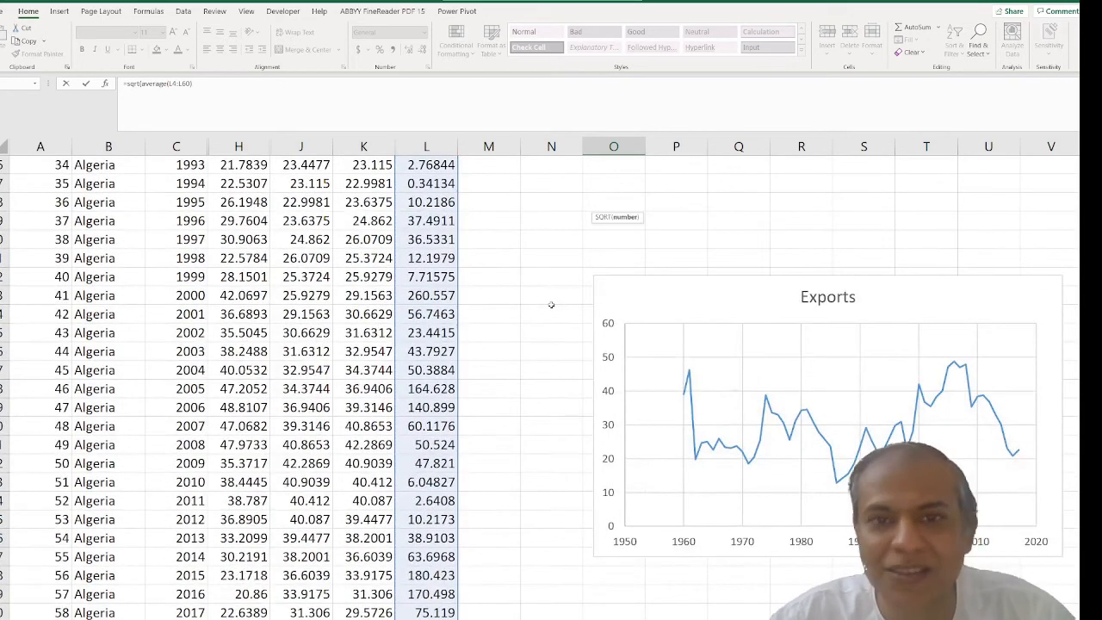
key(enter)
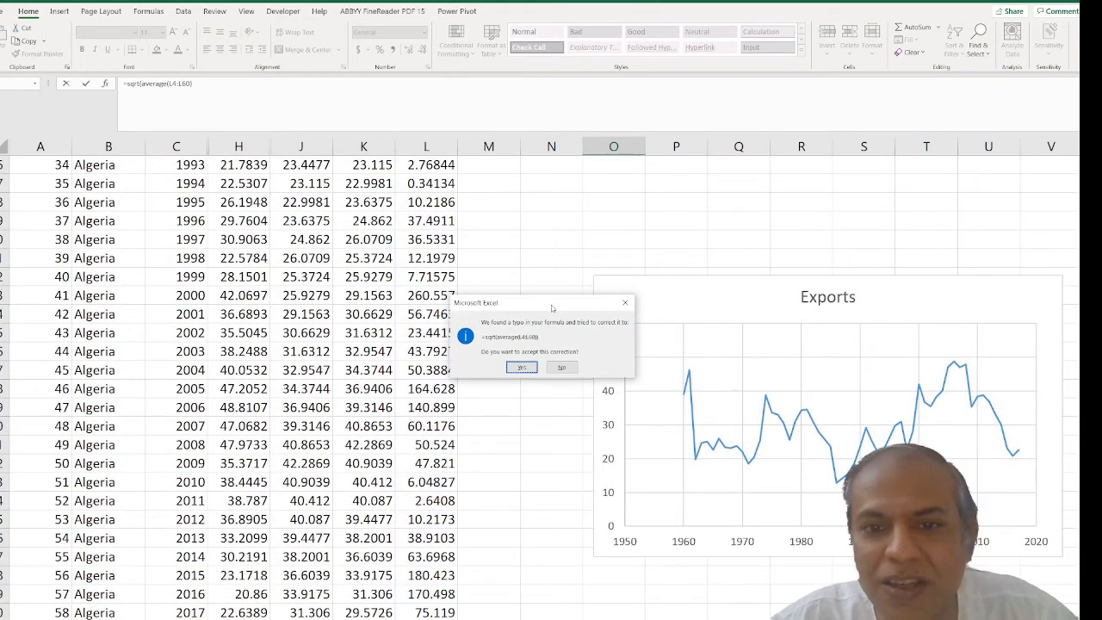
click(521, 368)
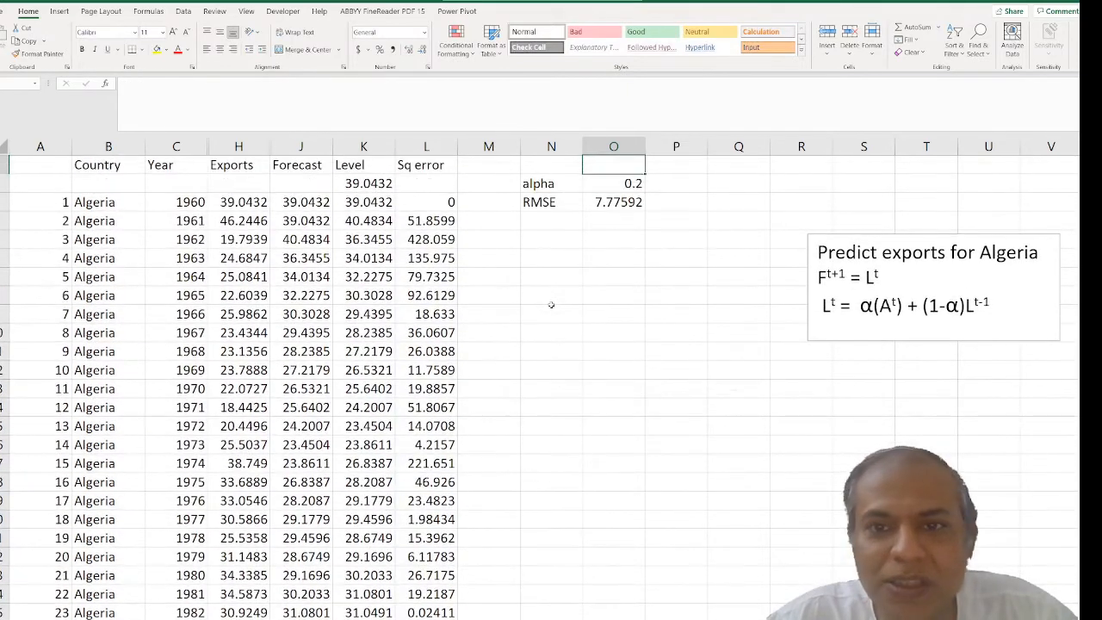
Step: Review the RMSE formula and select the alpha cell O2 to adjust it
click(613, 183)
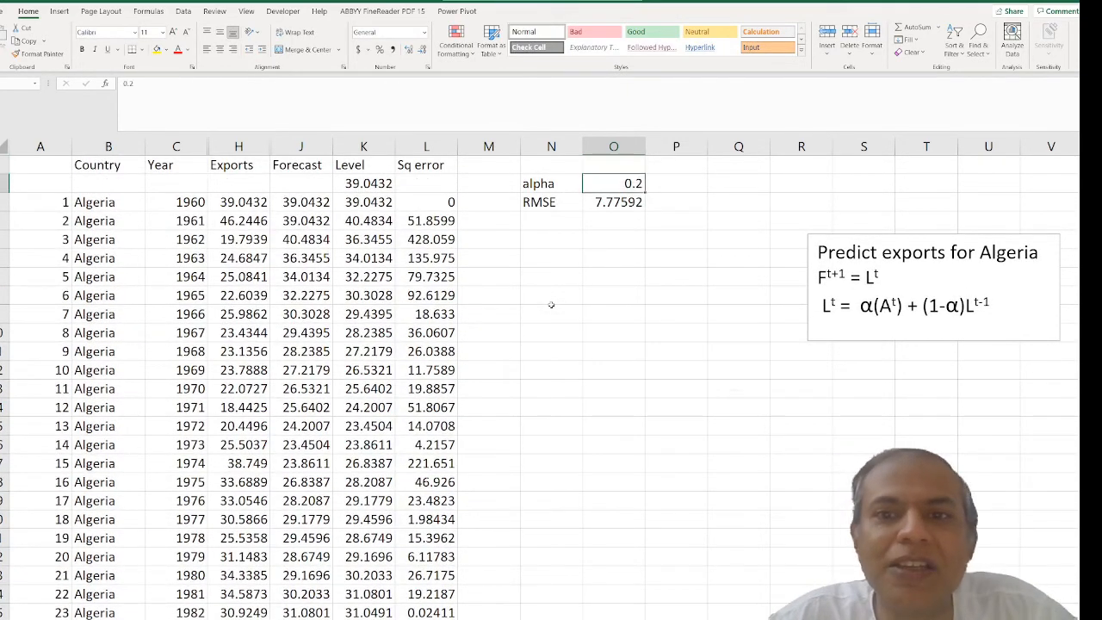
click(613, 201)
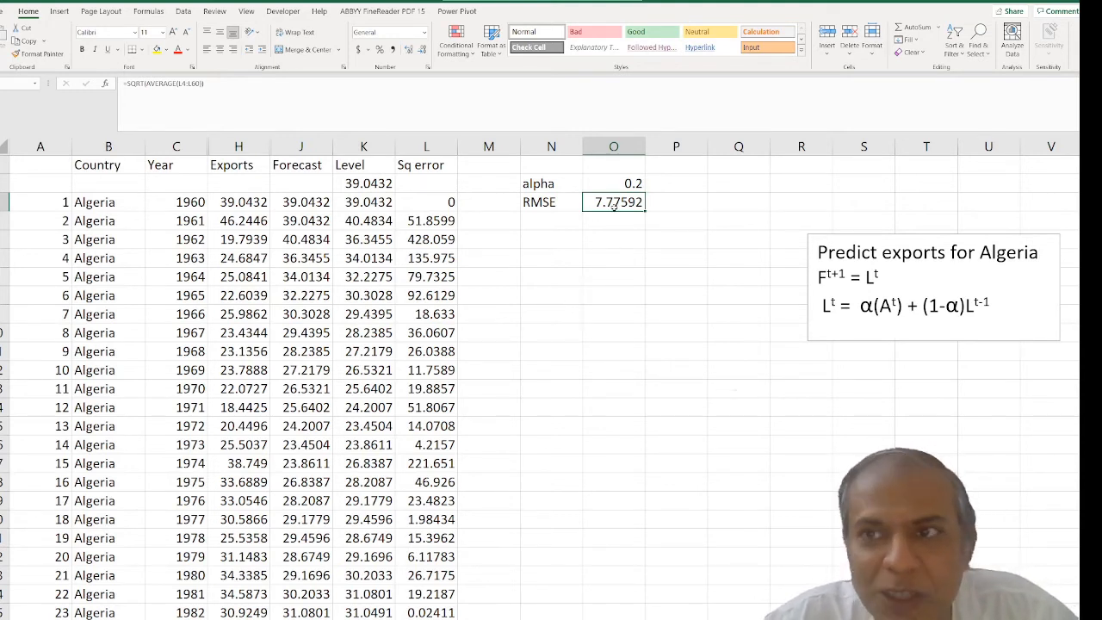
click(613, 182)
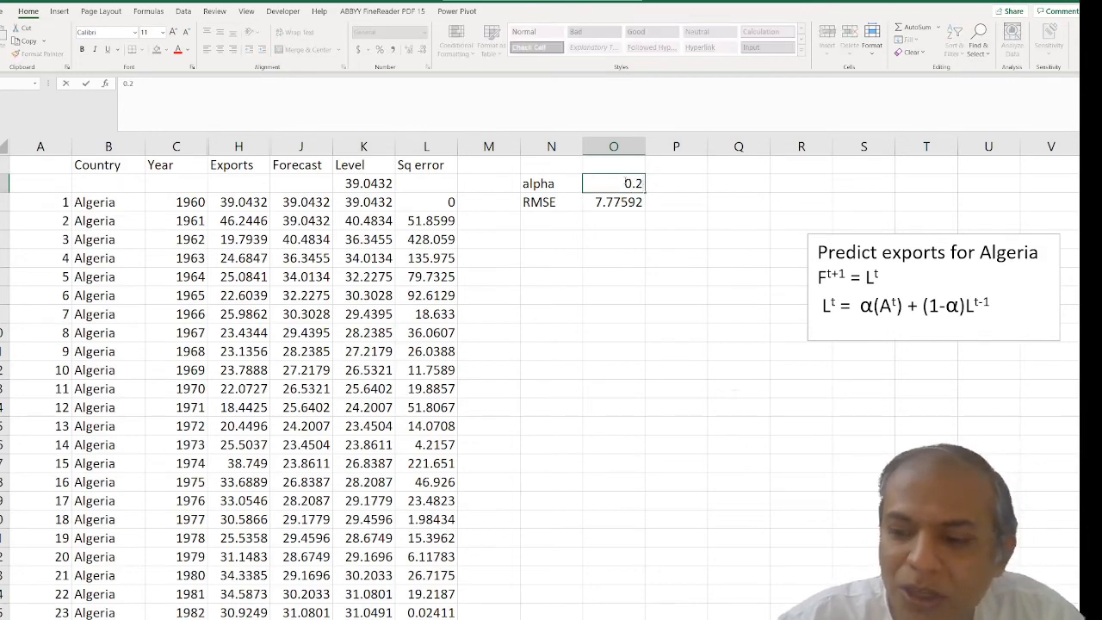
Step: Change alpha to 0.3, lowering the RMSE to 7.03889
text(0.3)
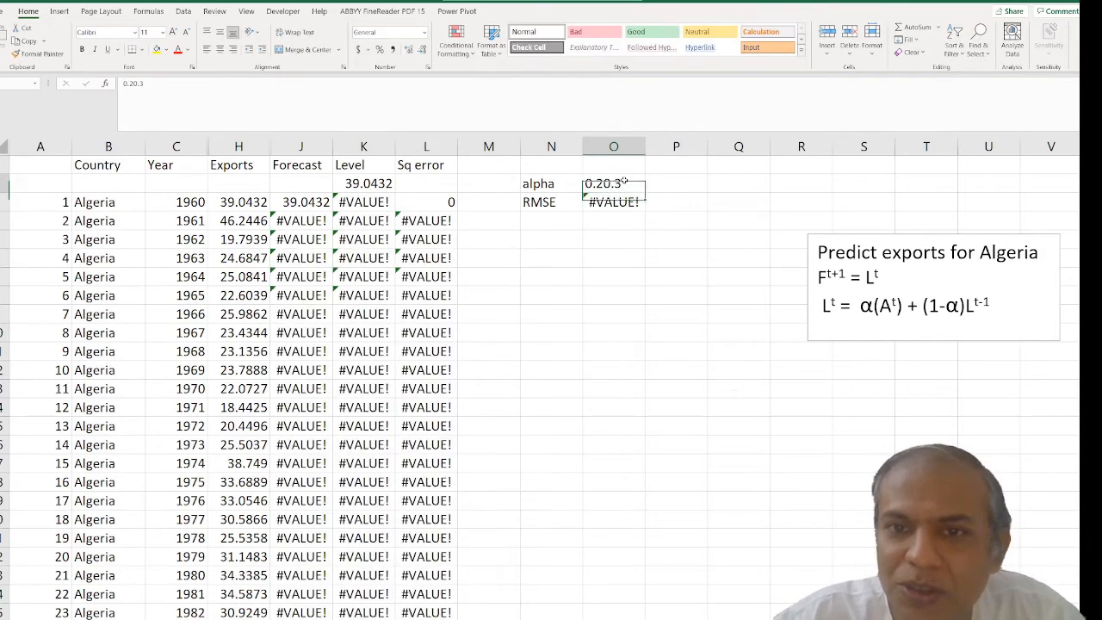
text(0.3)
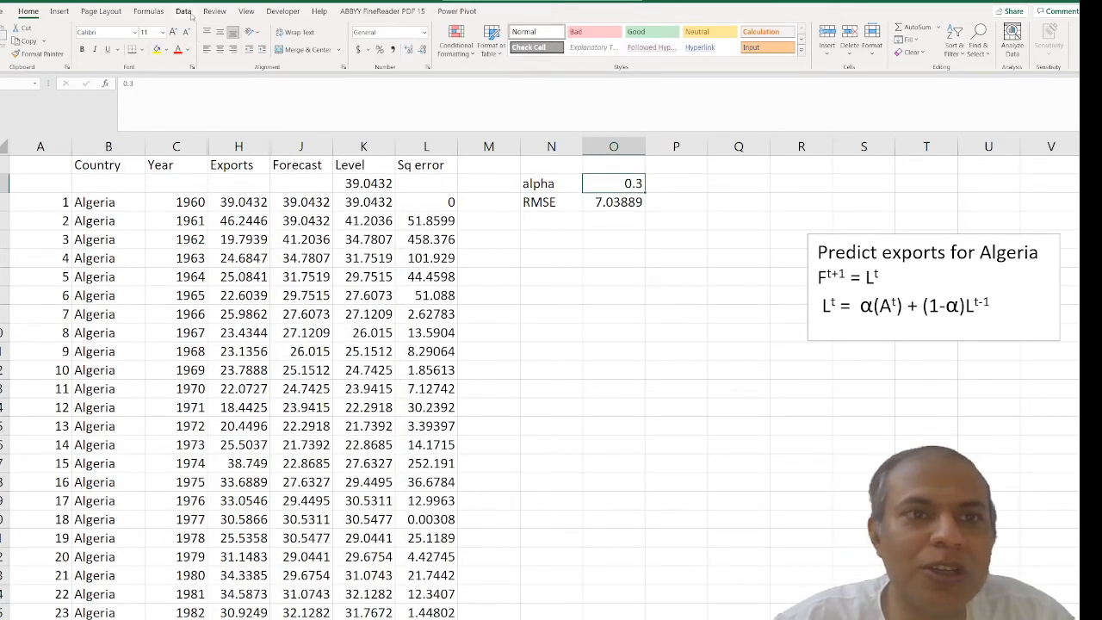
Step: Run Solver minimising RMSE in $O$3 by varying alpha in $O$2
click(183, 10)
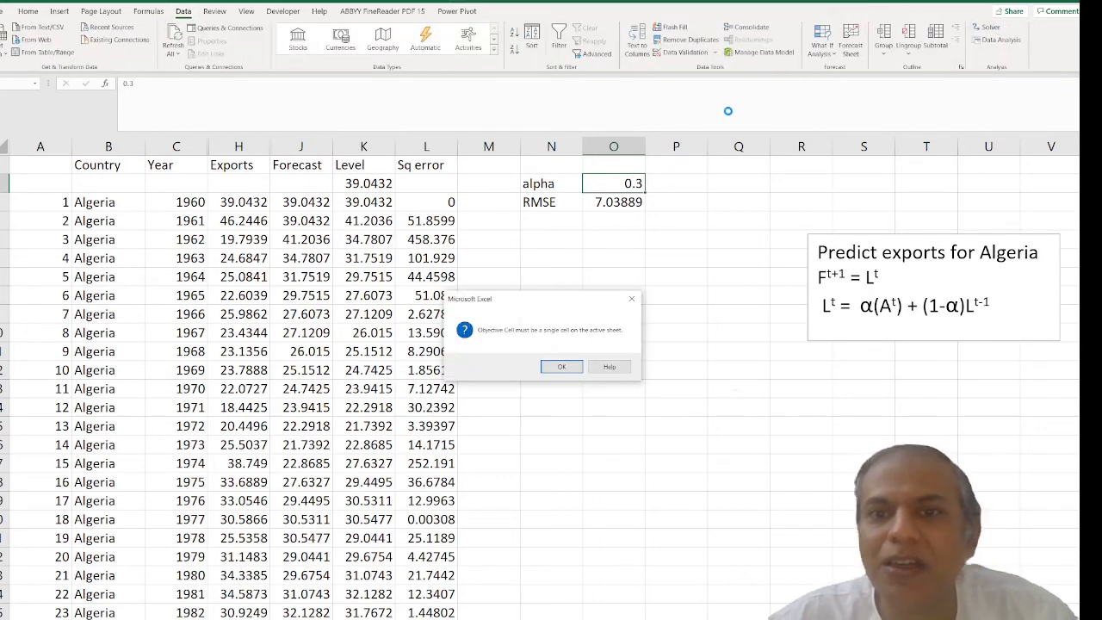
click(562, 365)
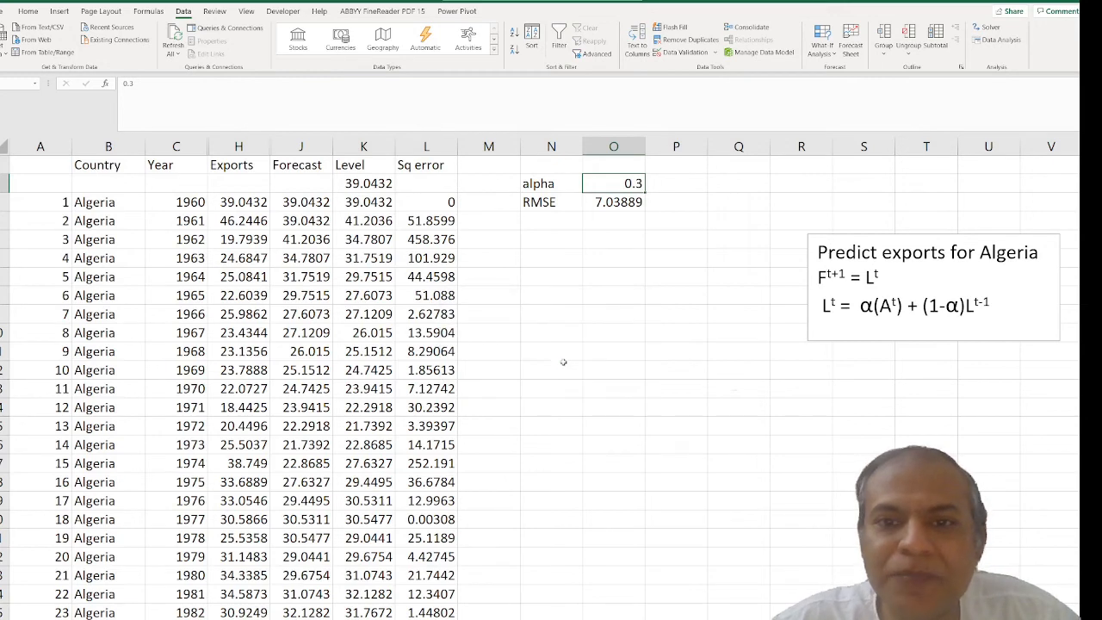
click(985, 28)
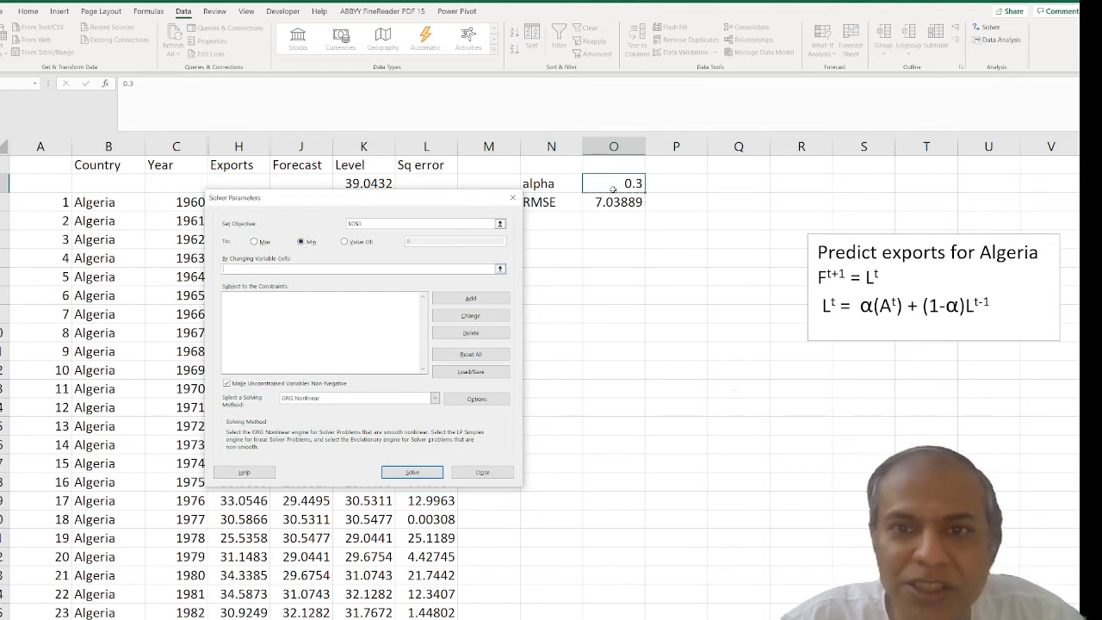
click(613, 183)
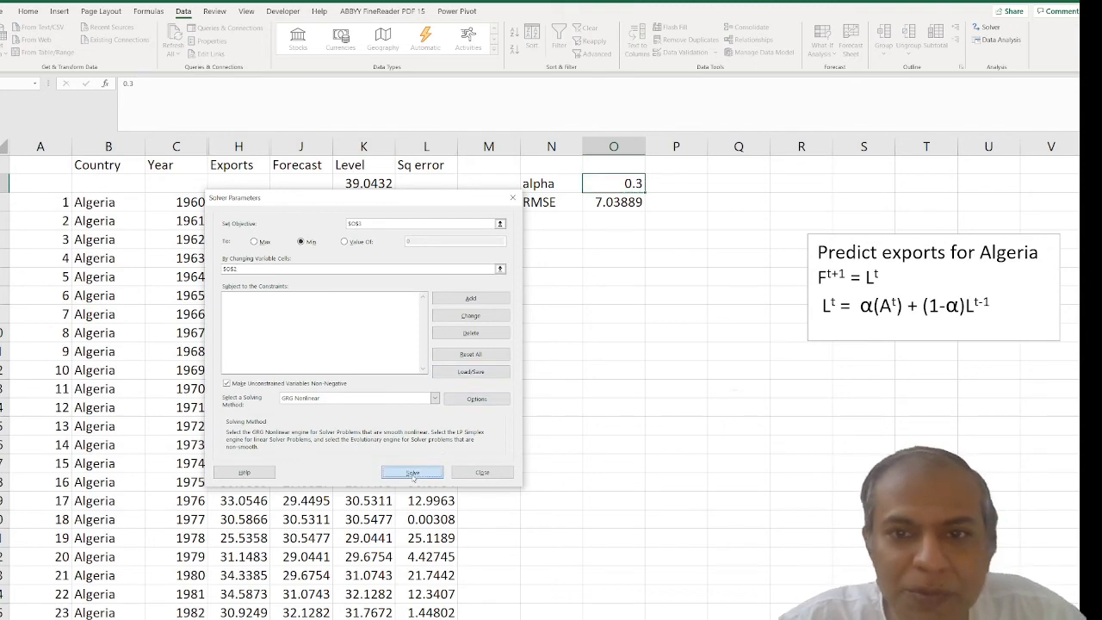
click(412, 472)
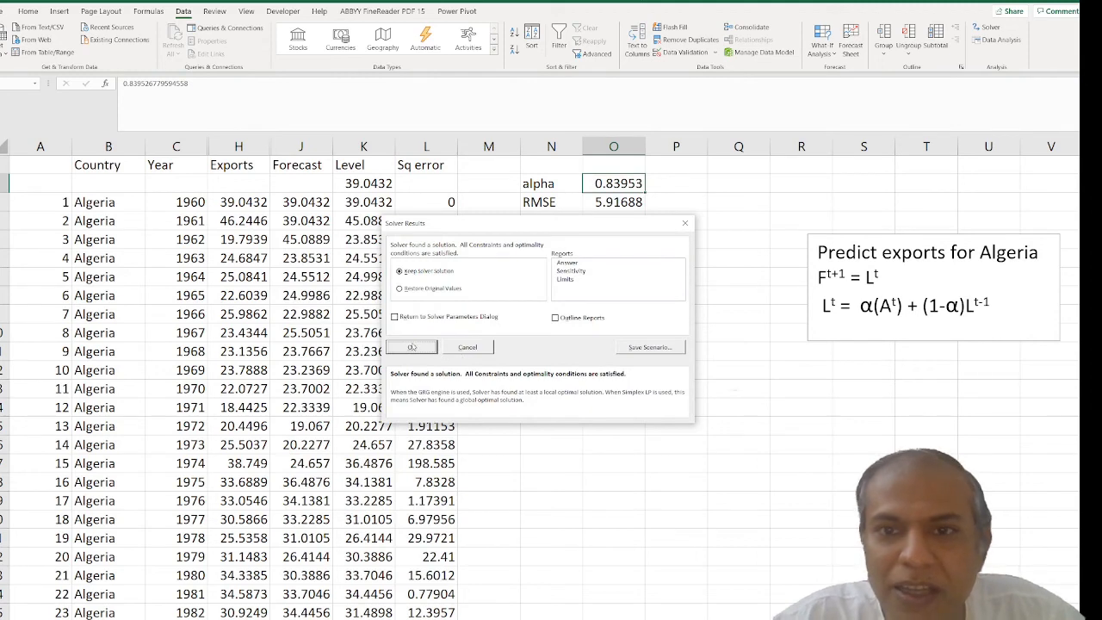
Step: Keep the Solver solution, alpha 0.83953 with RMSE 5.91688, and inspect the RMSE cell
click(411, 348)
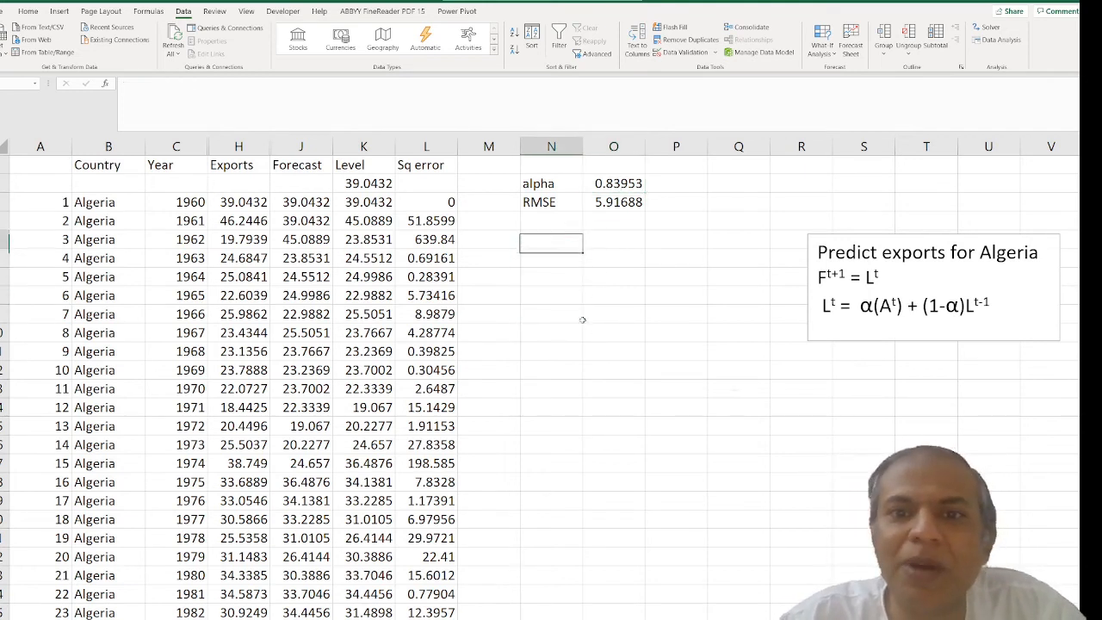
click(613, 202)
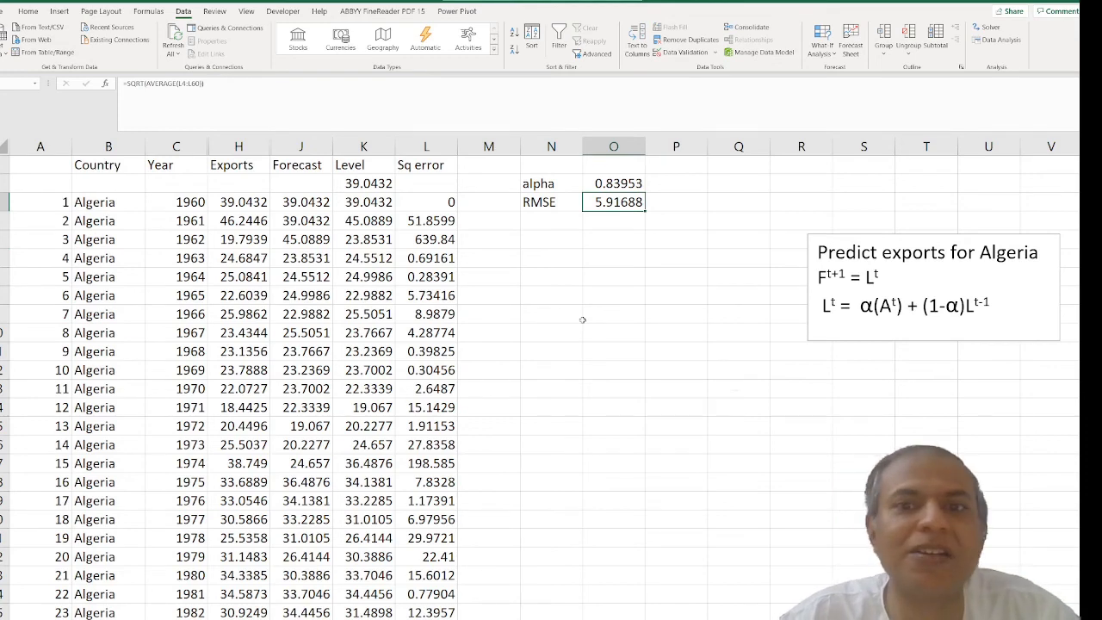